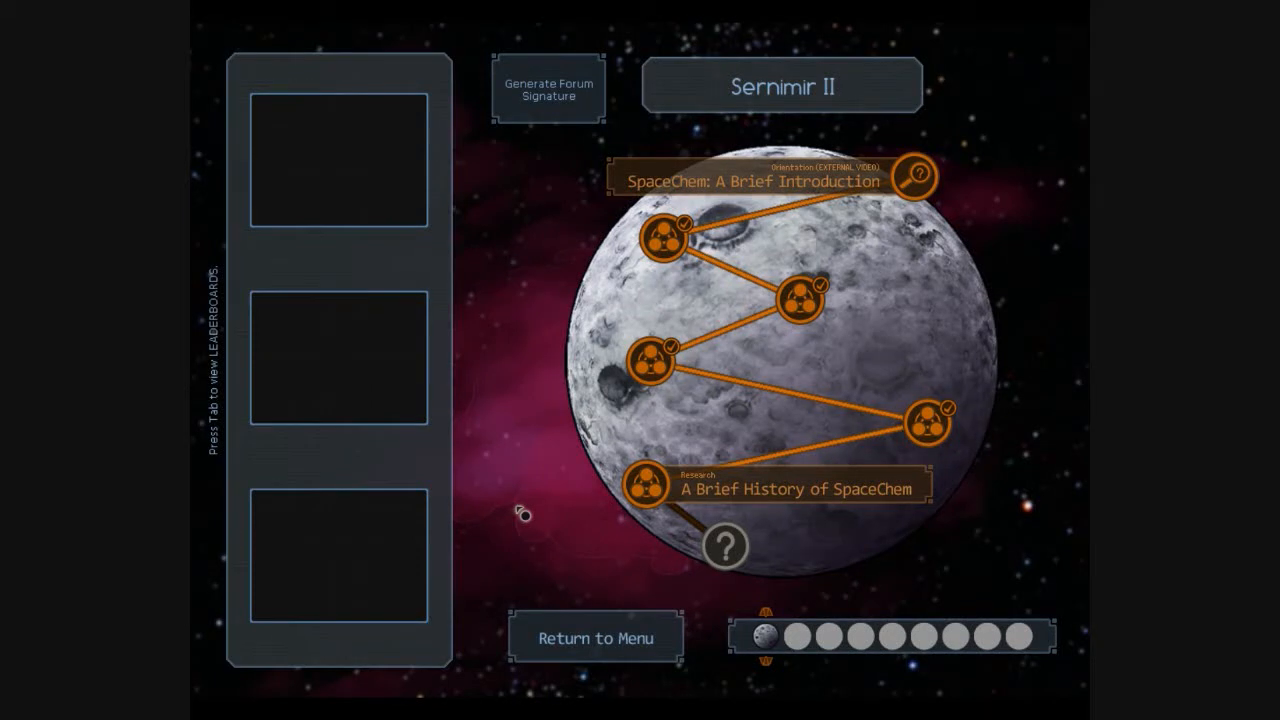
mouse_move(564, 528)
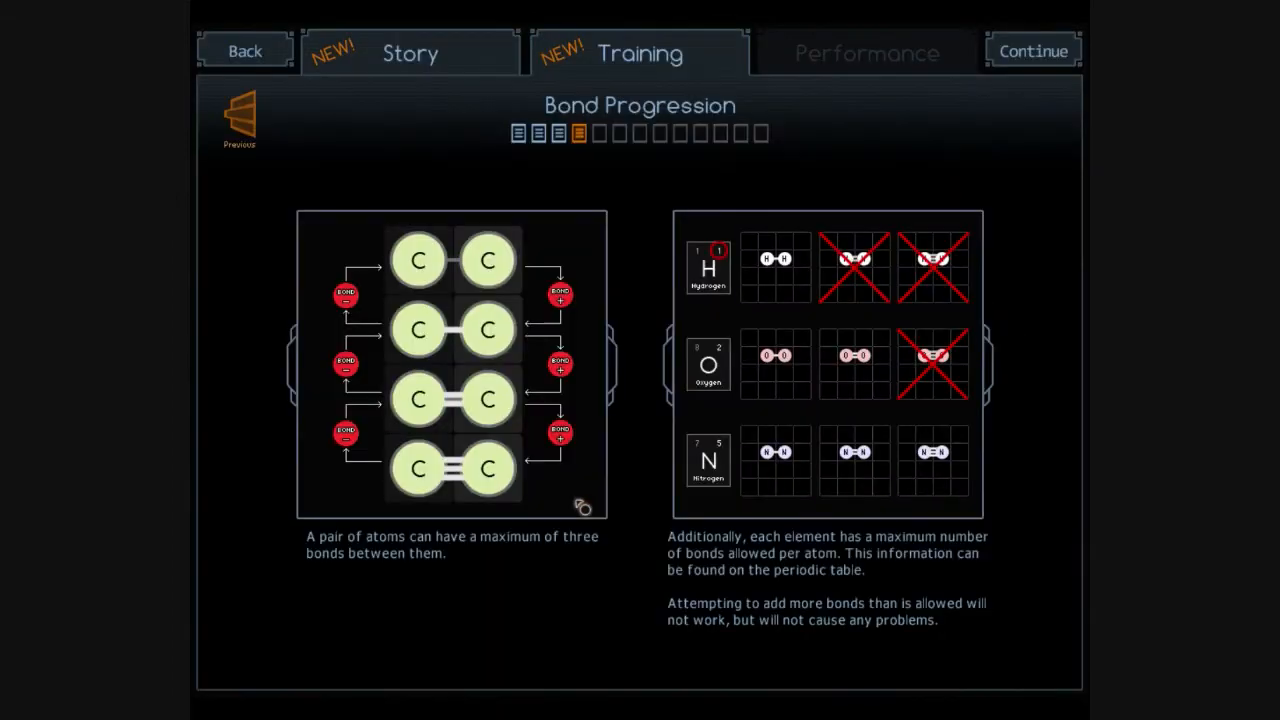
mouse_move(592, 556)
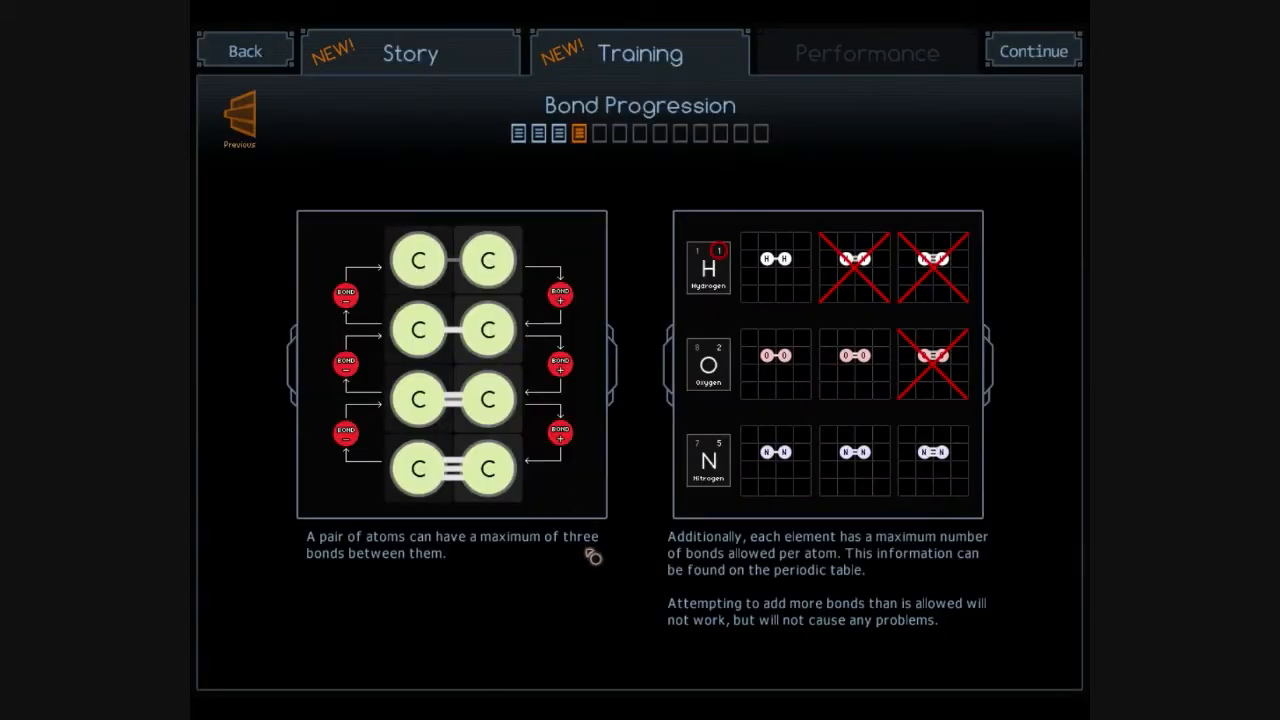
mouse_move(790, 528)
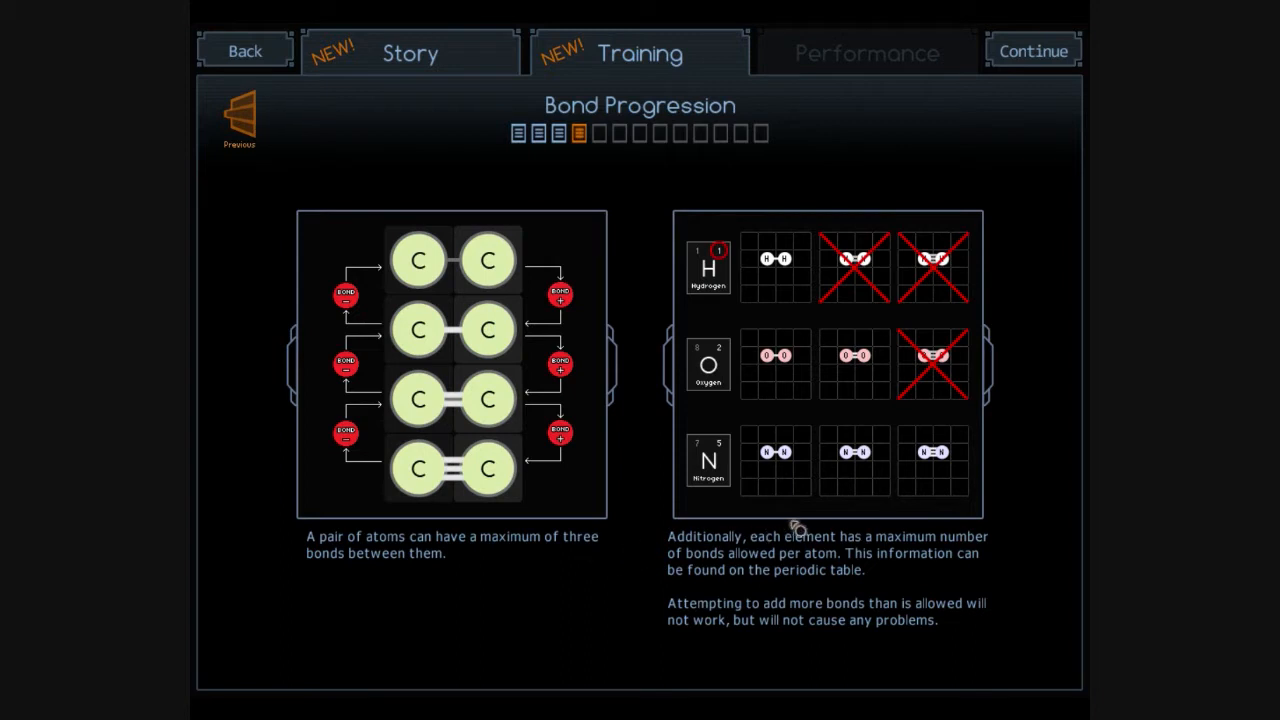
mouse_move(888, 470)
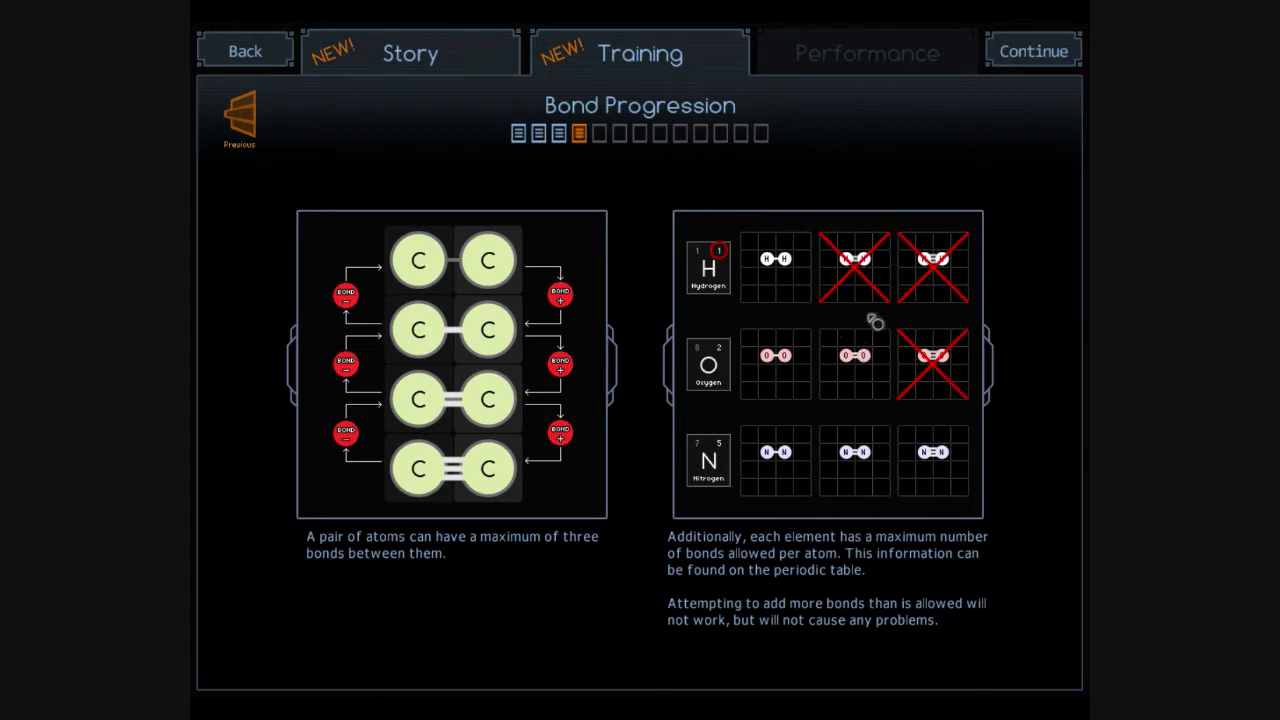
mouse_move(920, 290)
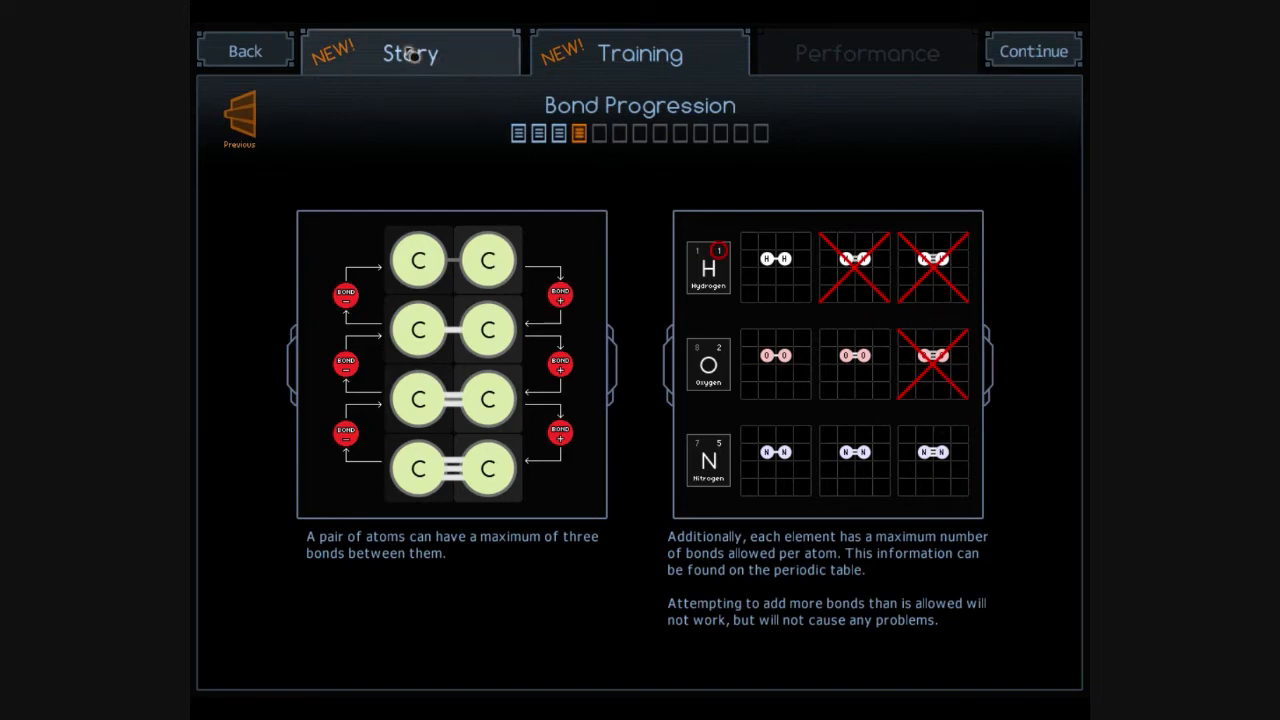
Switch from the Bond Progression training slides to the story briefing
click(408, 52)
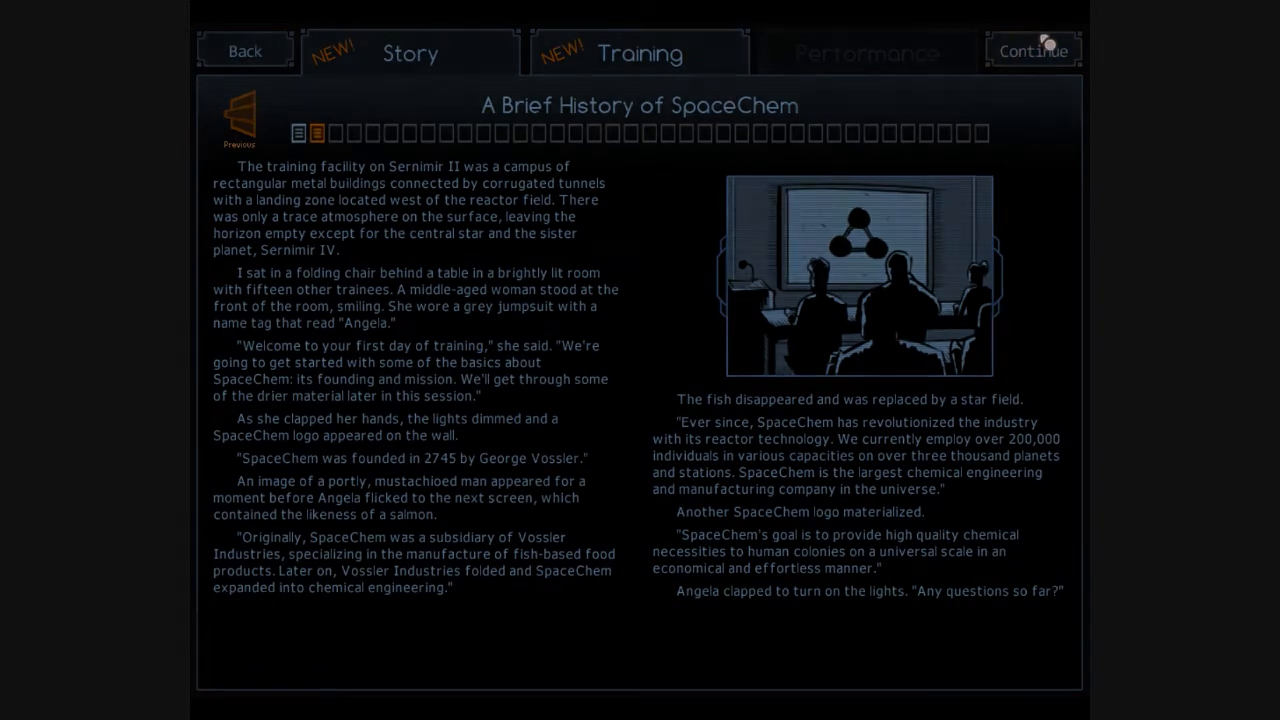
Start the assignment and draw the red waldo's loop with a Grab/Drop command, beginning the blue route
click(1032, 50)
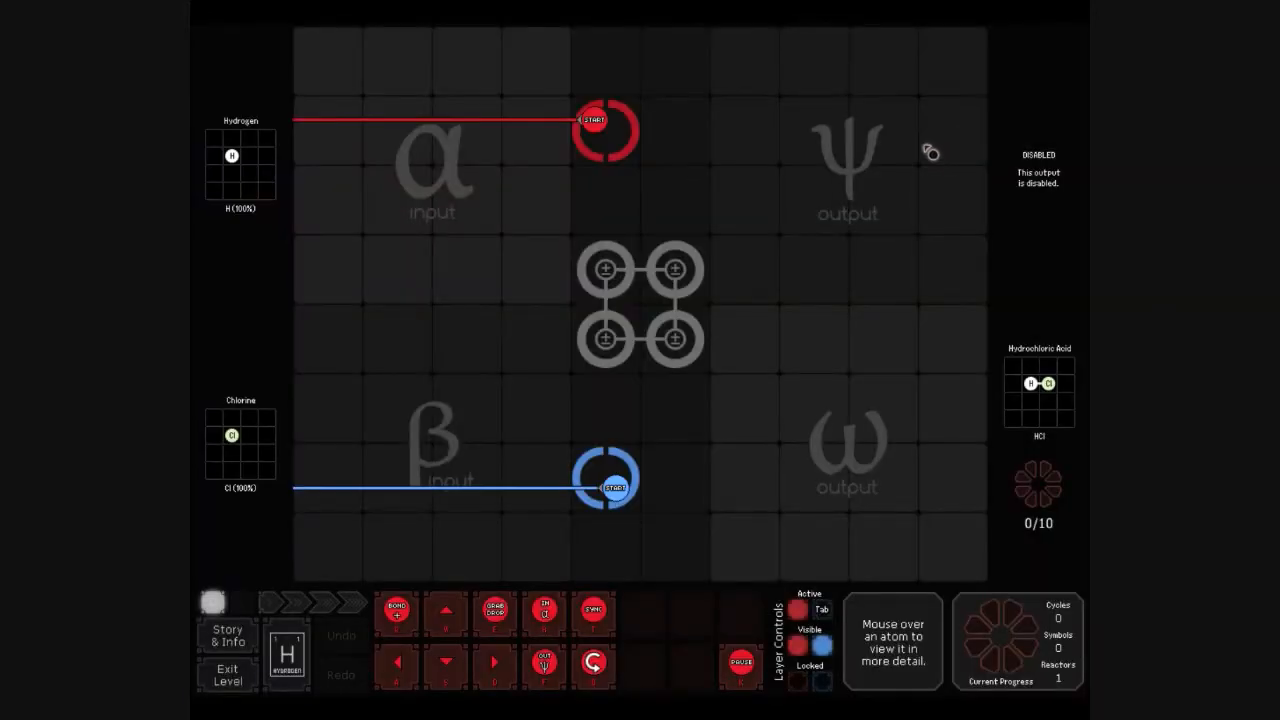
mouse_move(920, 150)
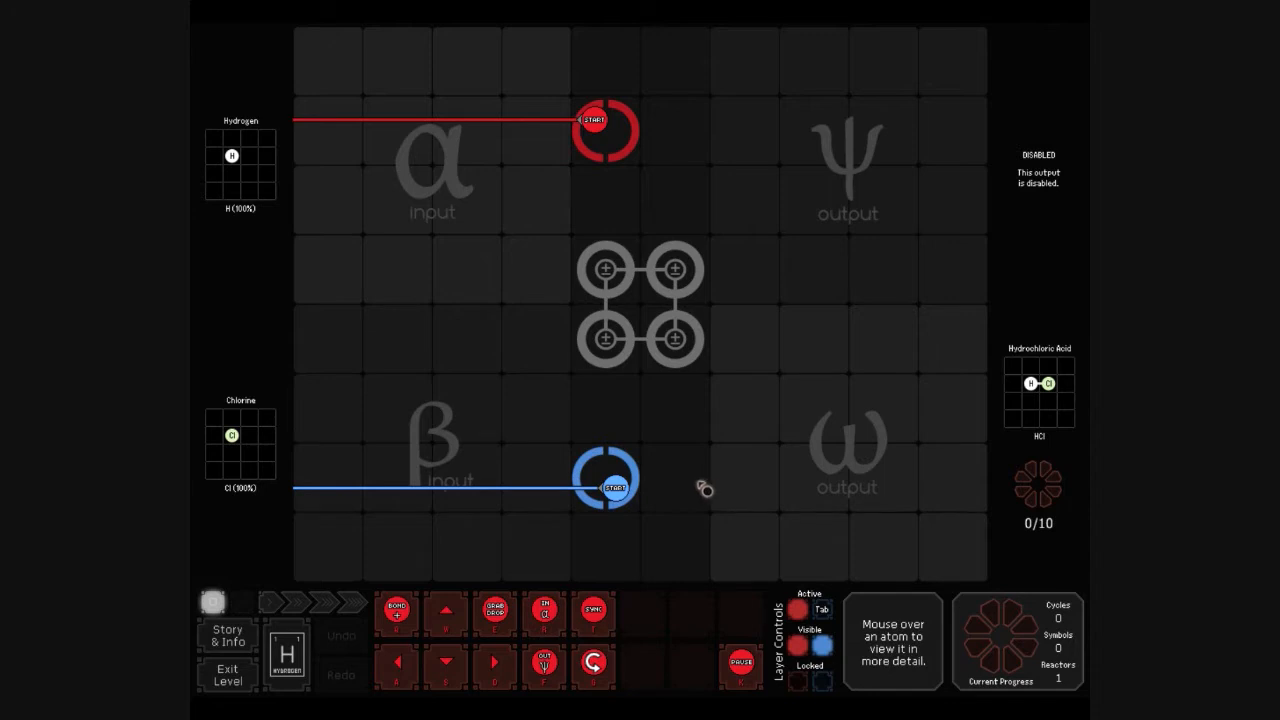
mouse_move(520, 624)
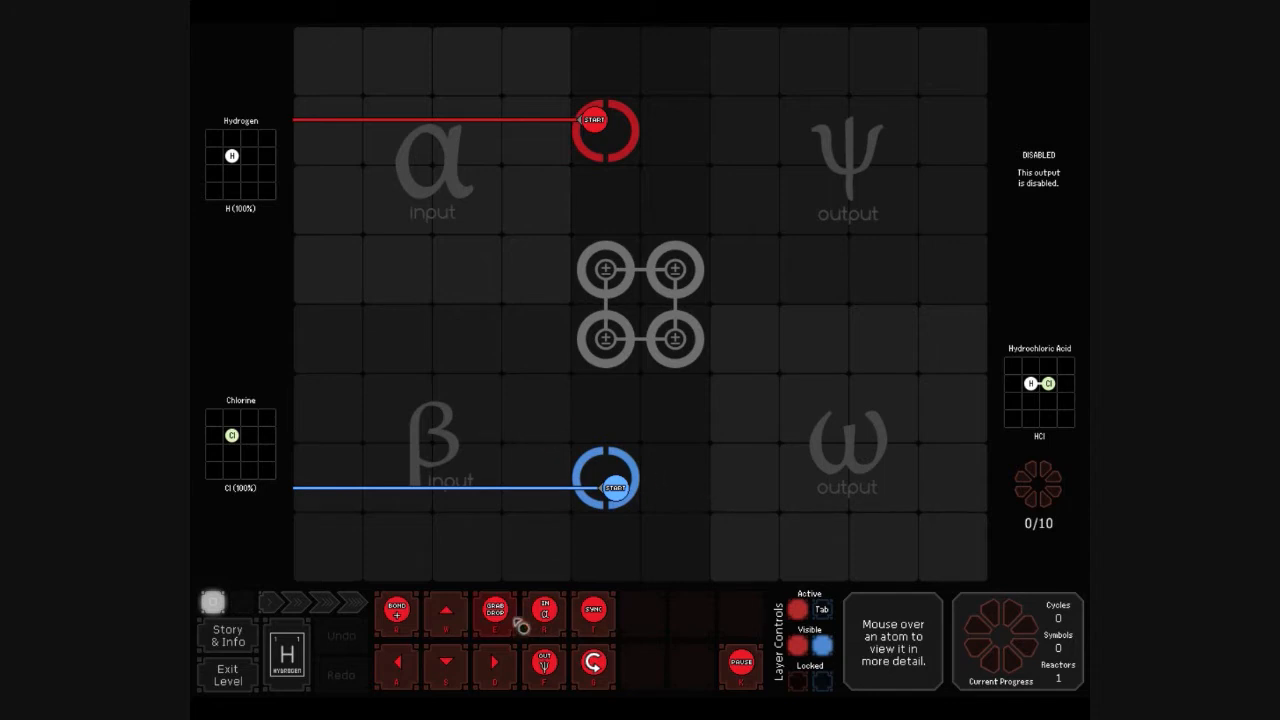
click(494, 612)
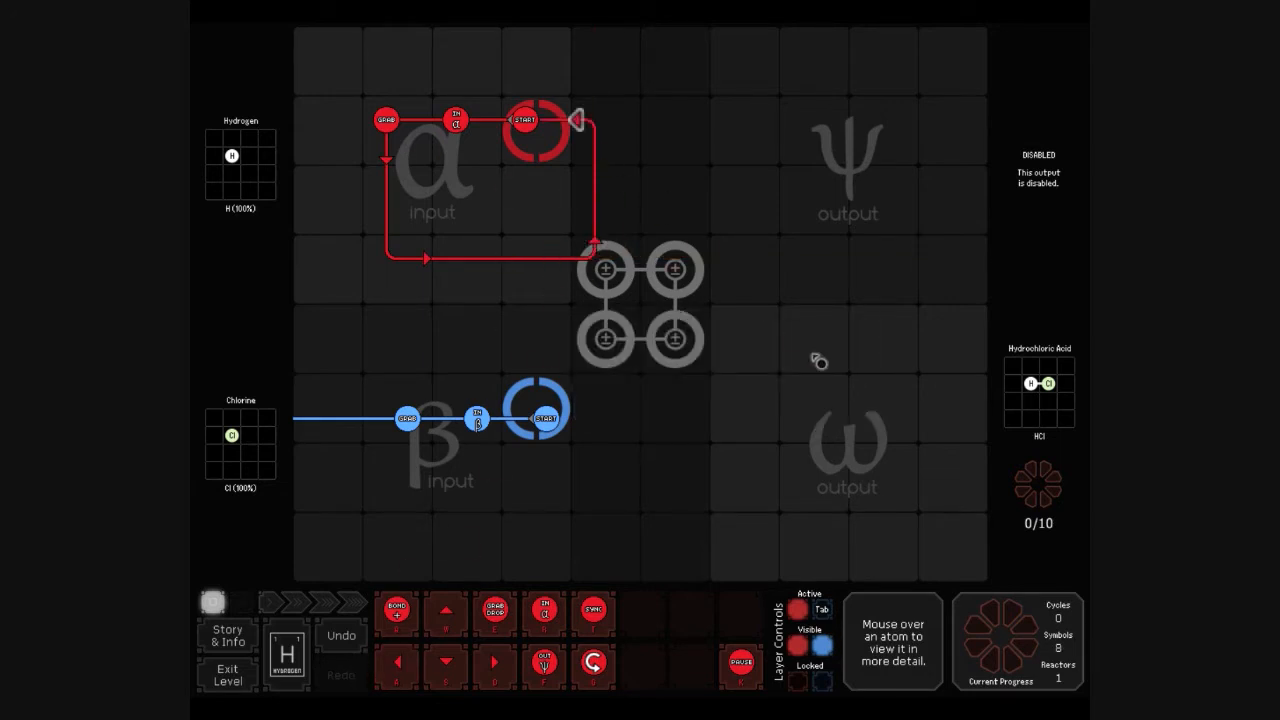
mouse_move(484, 628)
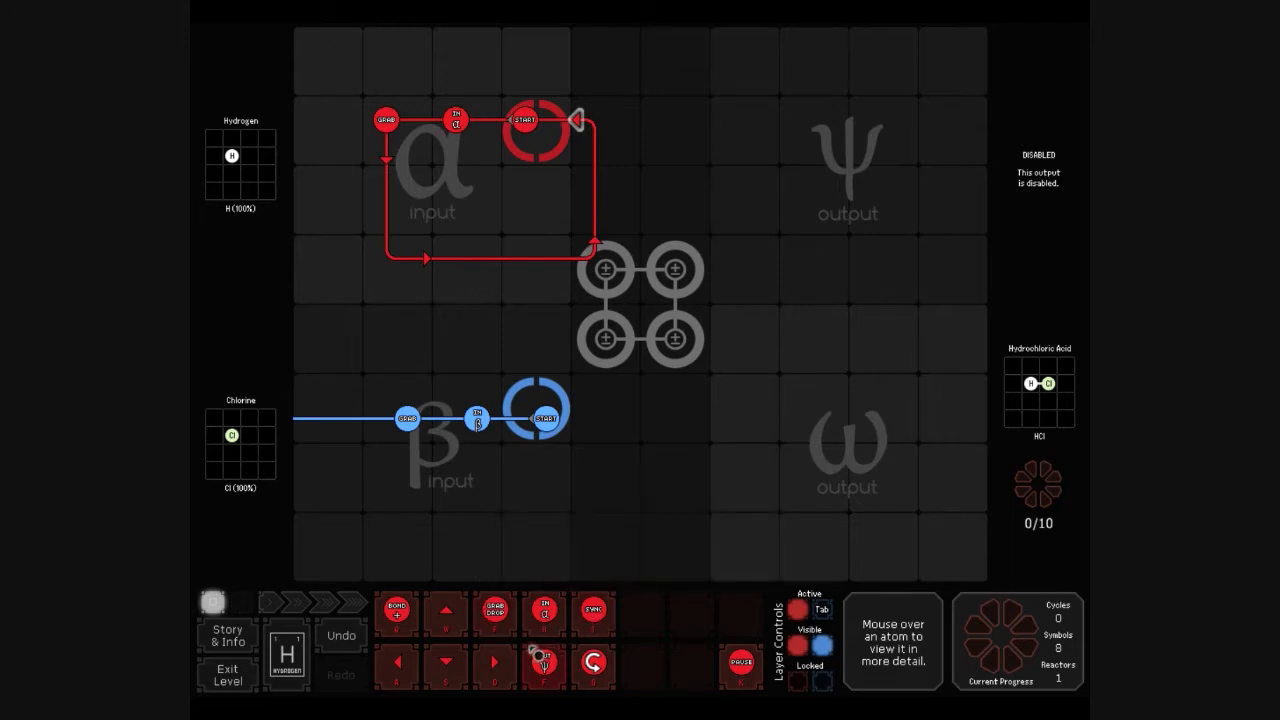
right_click(604, 264)
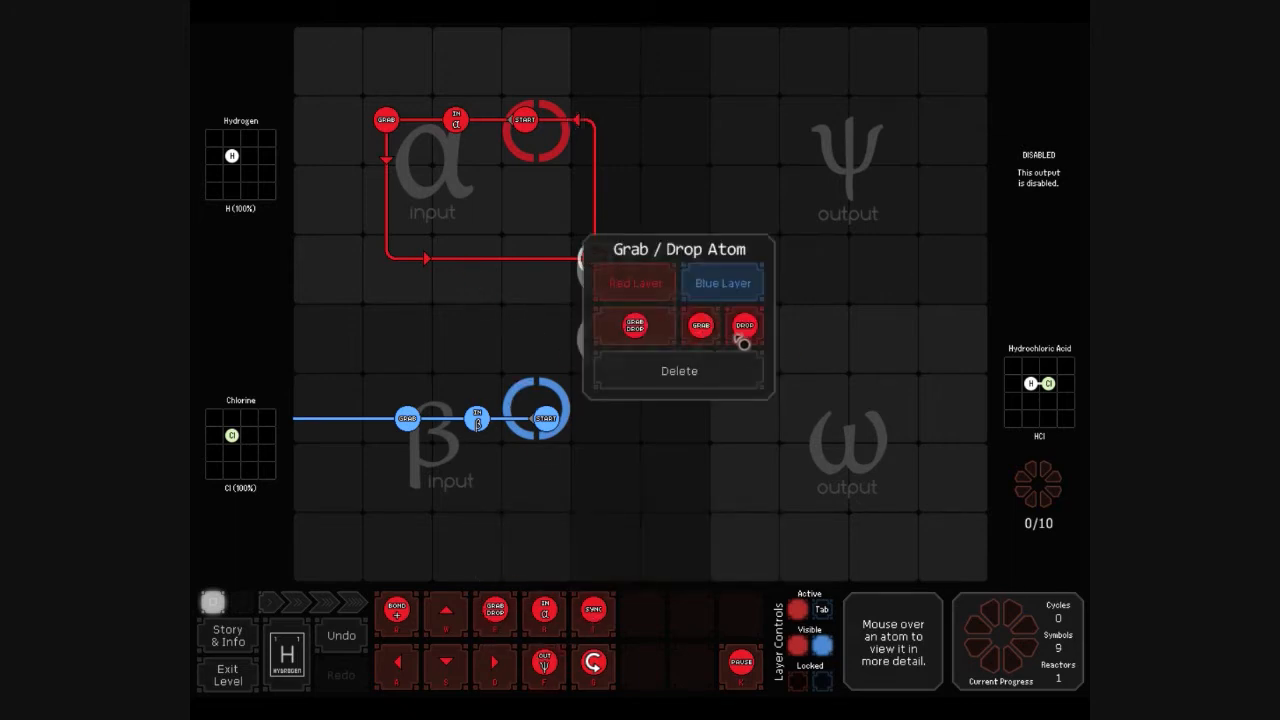
click(744, 326)
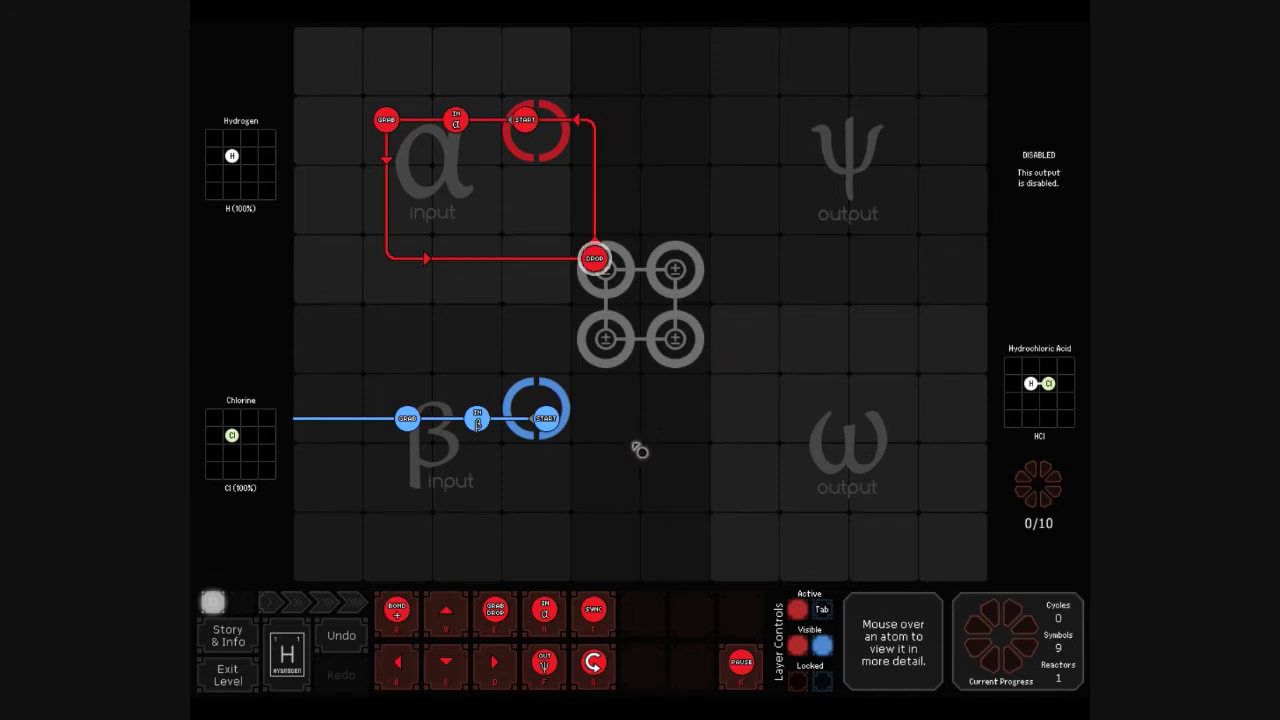
click(820, 608)
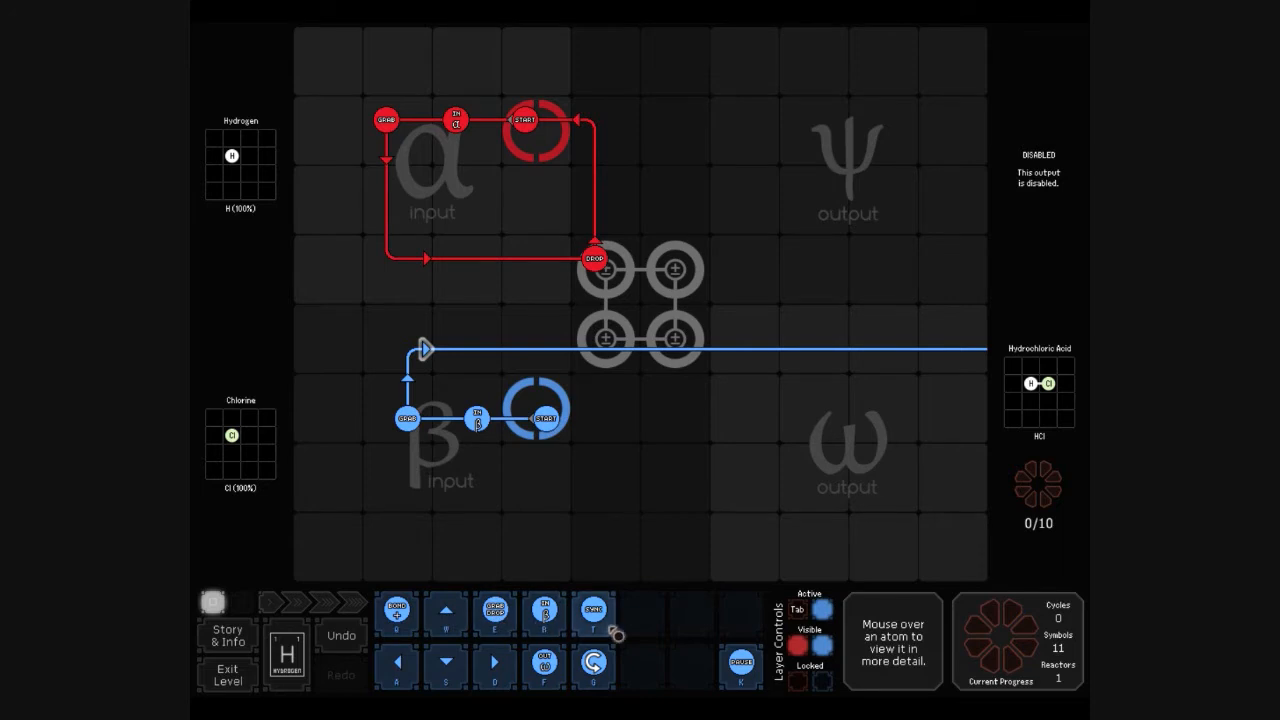
Route the blue waldo to the Hydrochloric Acid output and add instruction symbols on both paths
click(594, 610)
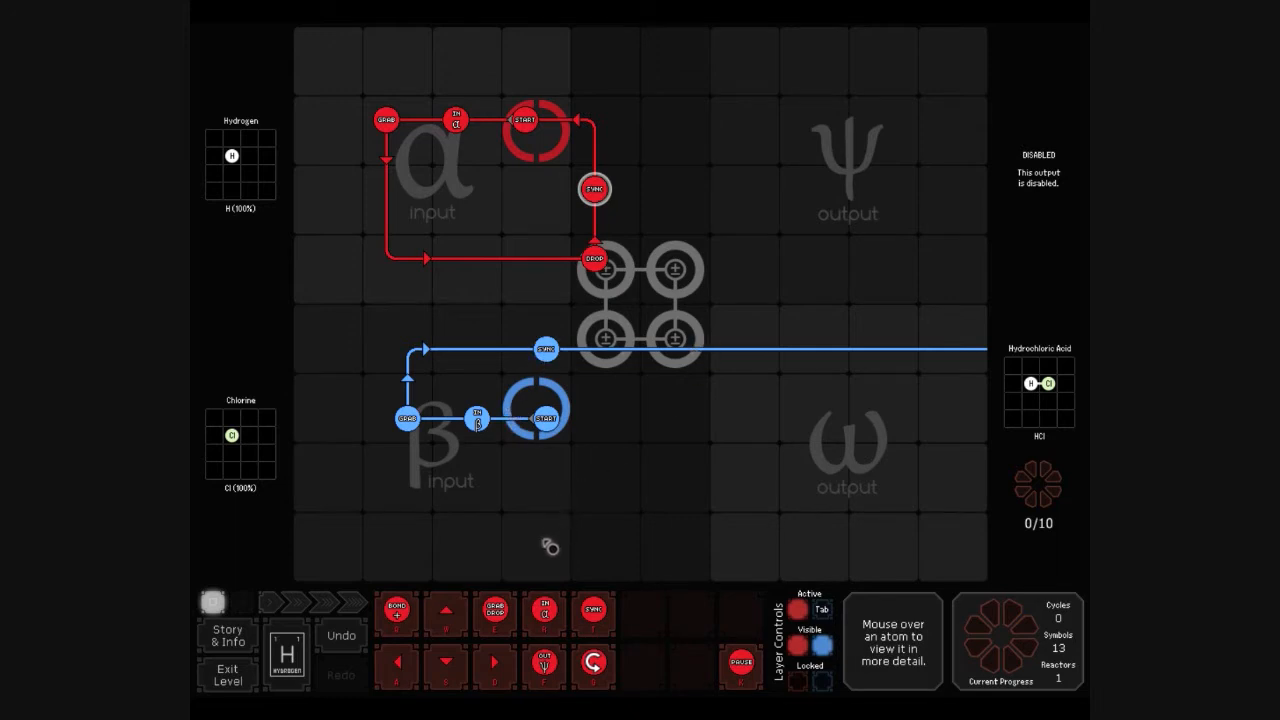
mouse_move(478, 584)
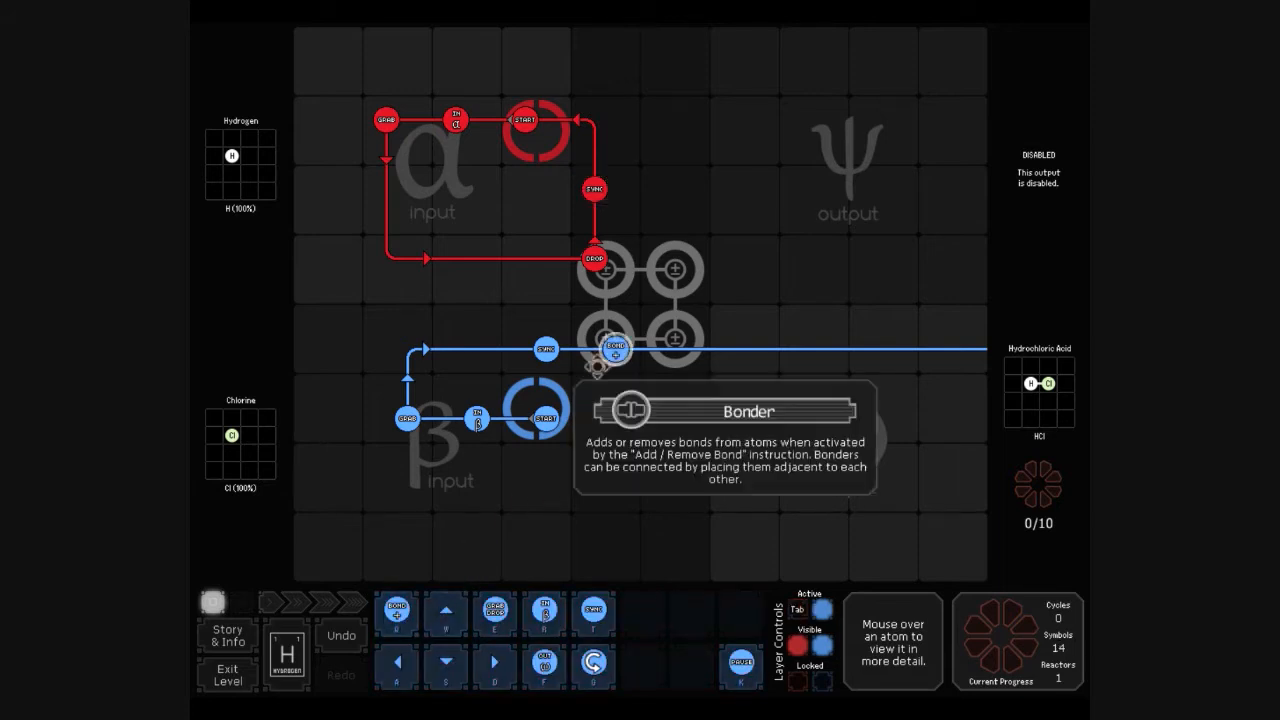
mouse_move(622, 568)
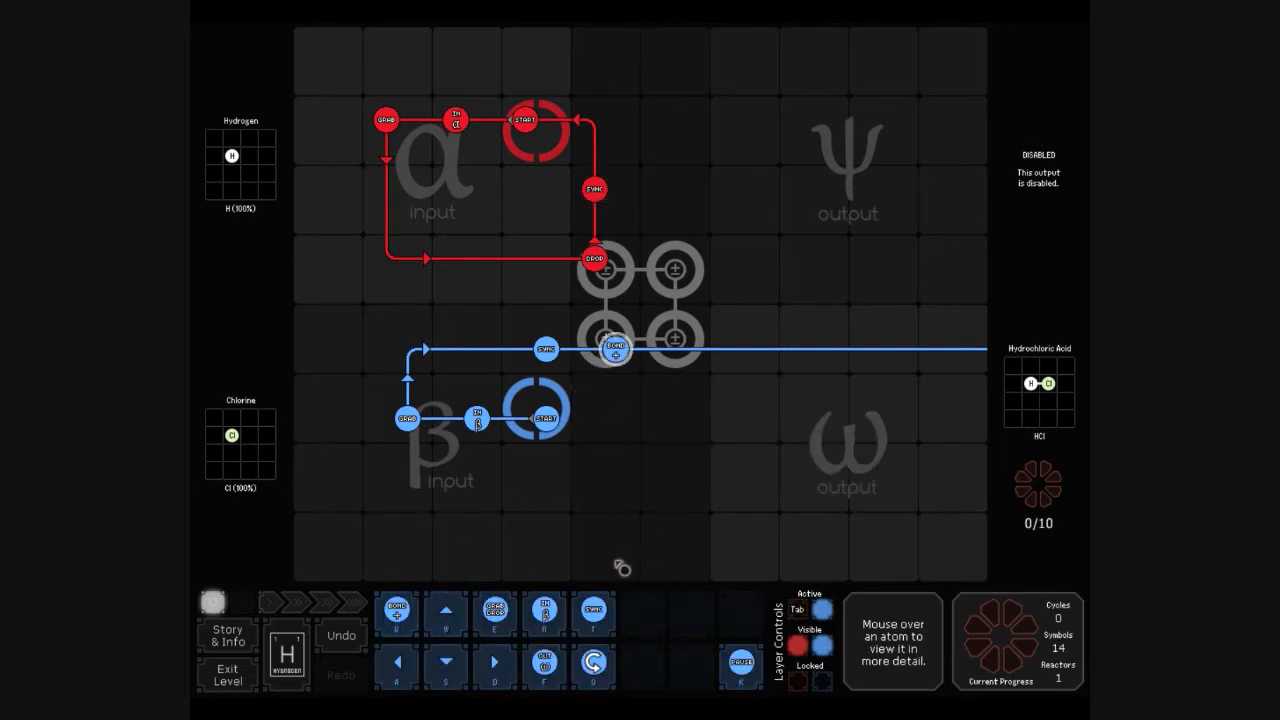
mouse_move(750, 330)
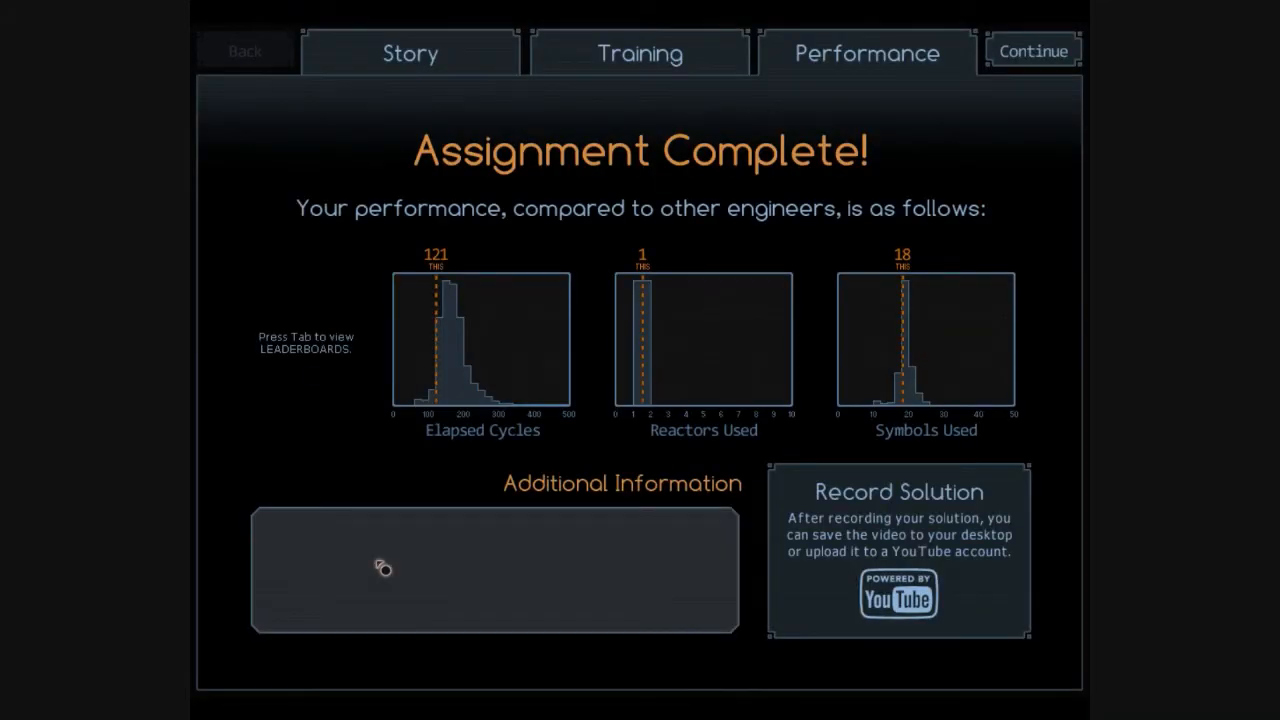
mouse_move(738, 344)
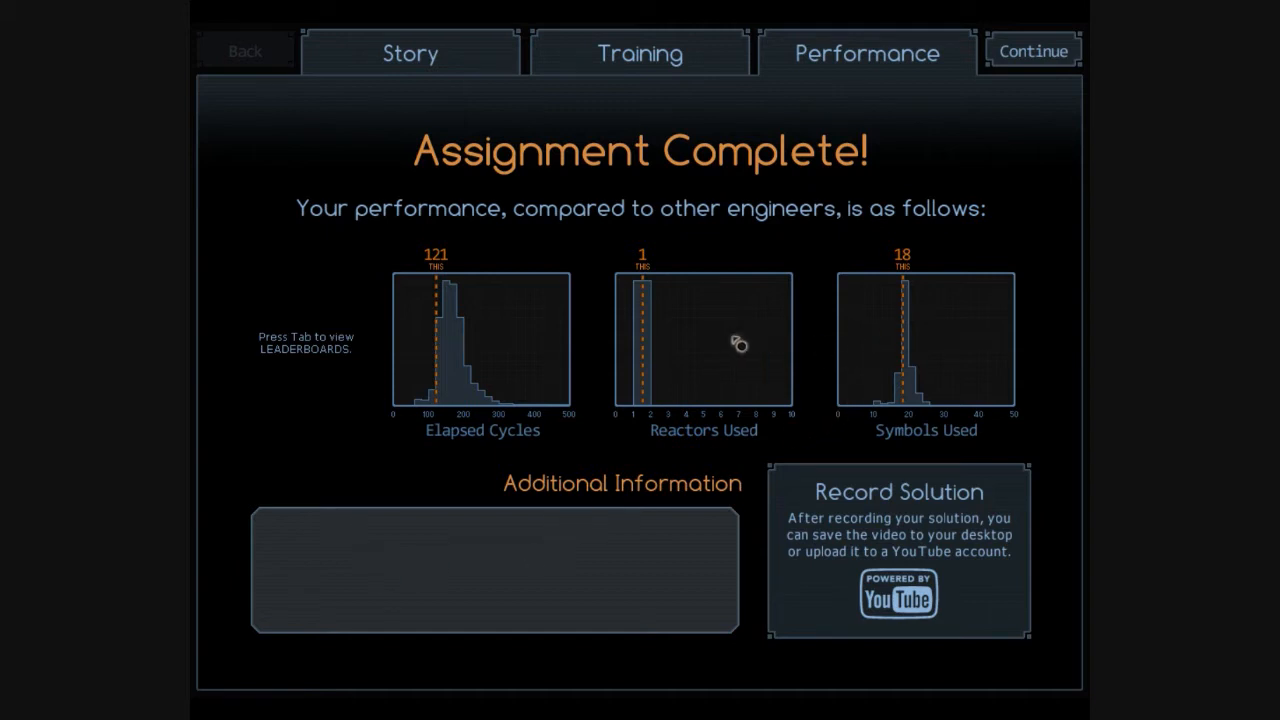
mouse_move(624, 346)
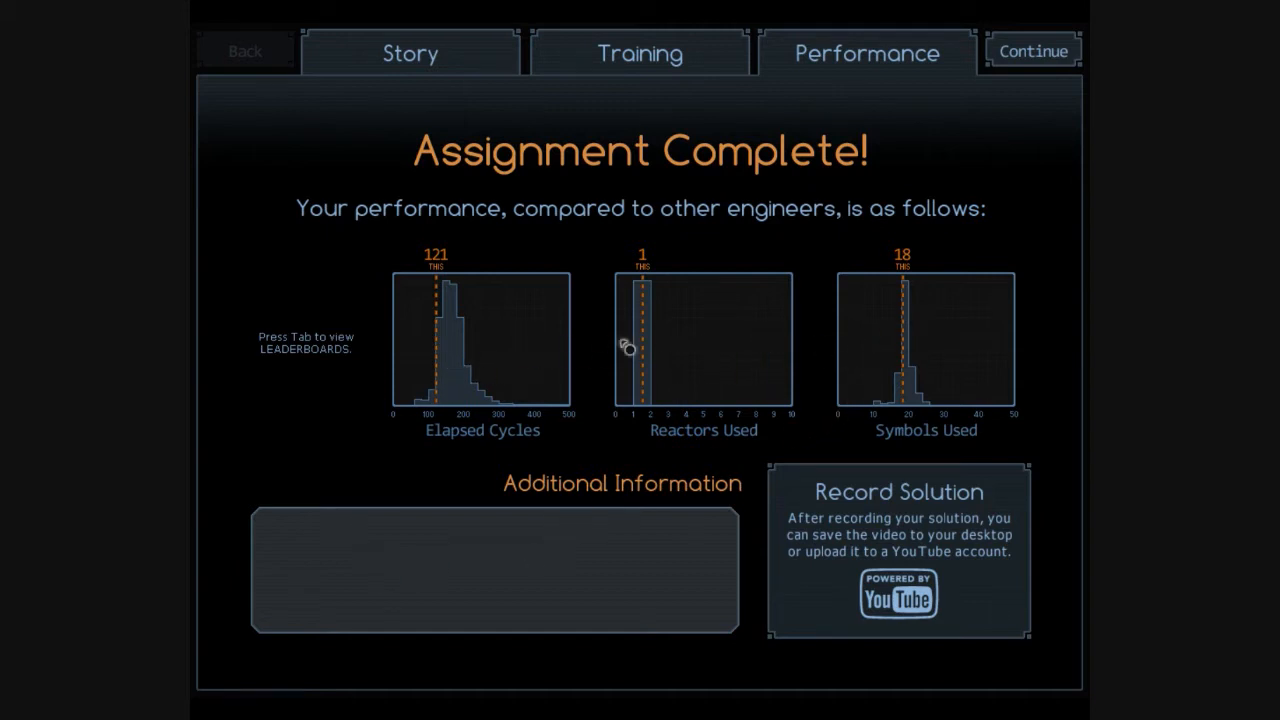
Continue past the results to the Sernimir II map with Removing Bonds next
click(1032, 50)
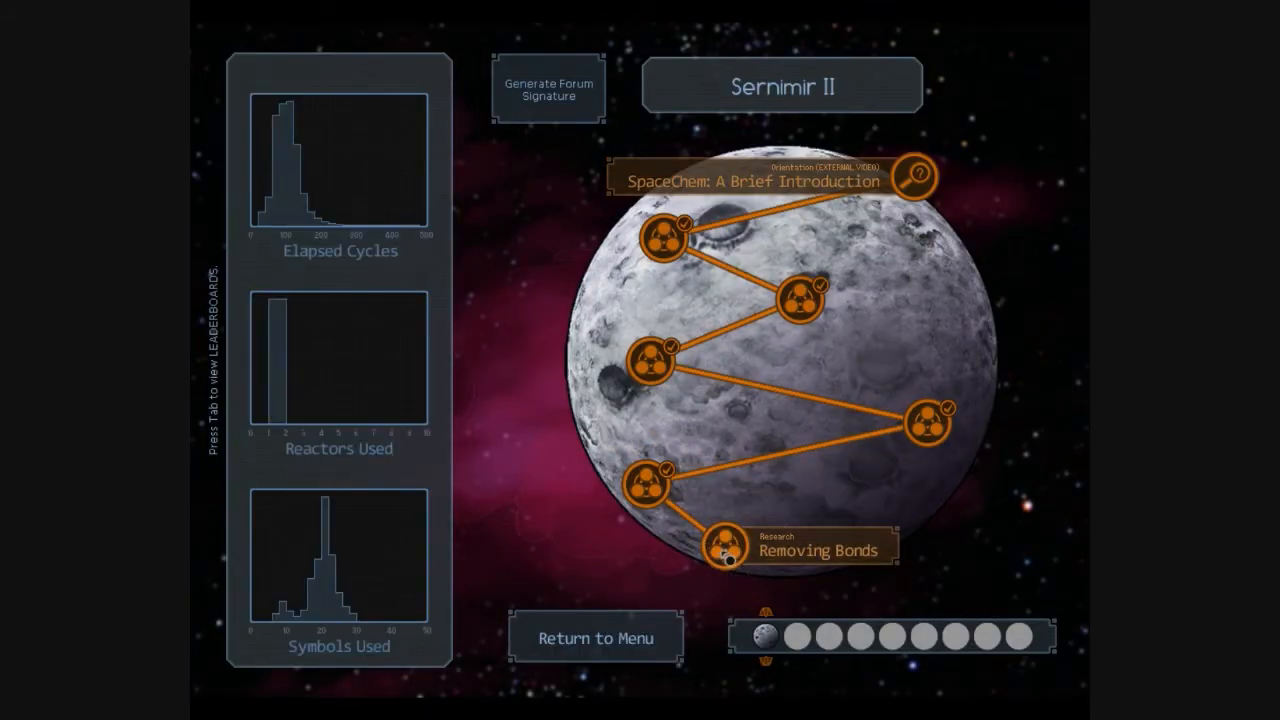
Enter Removing Bonds and loop the red waldo through the bonders with grab, bond and output commands
click(724, 548)
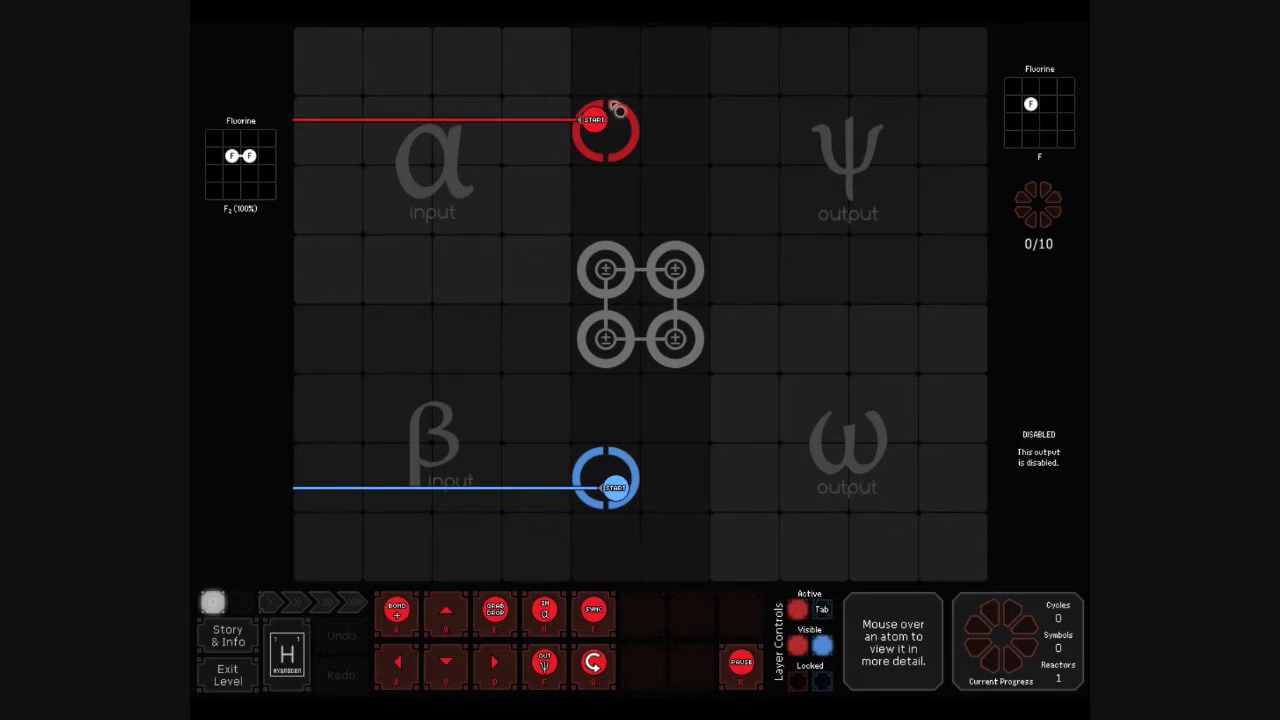
mouse_move(528, 442)
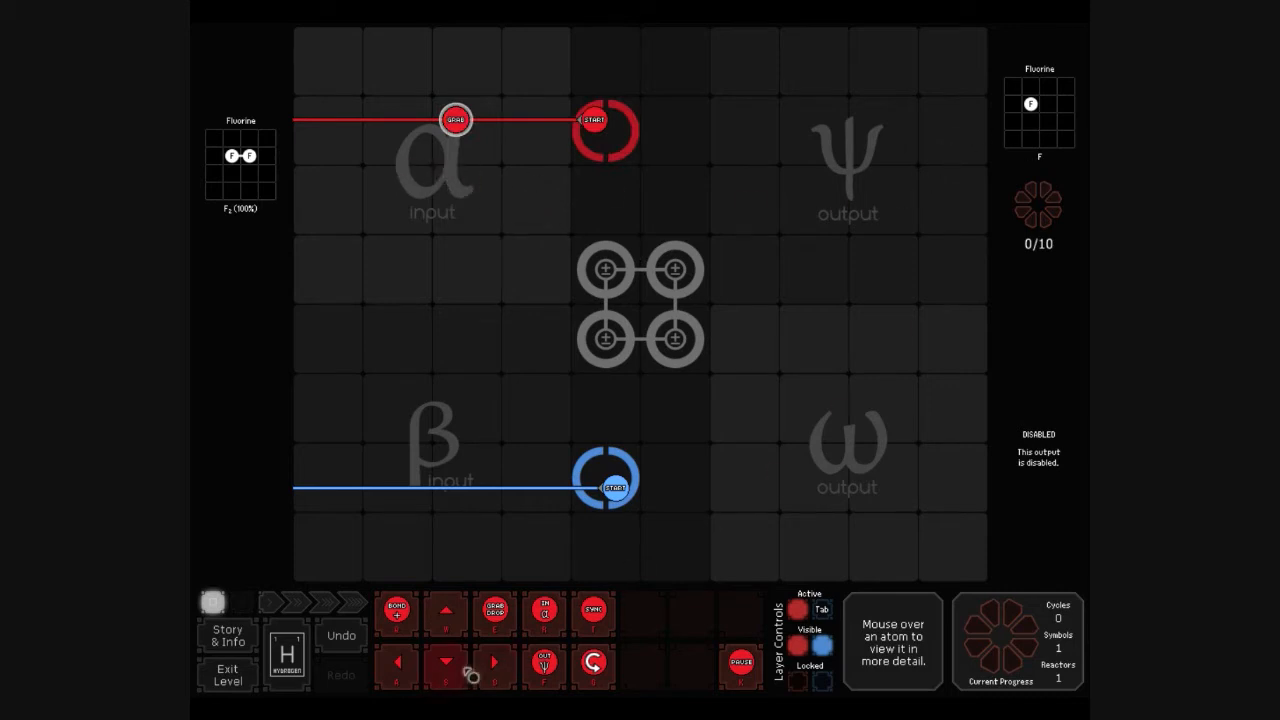
mouse_move(446, 664)
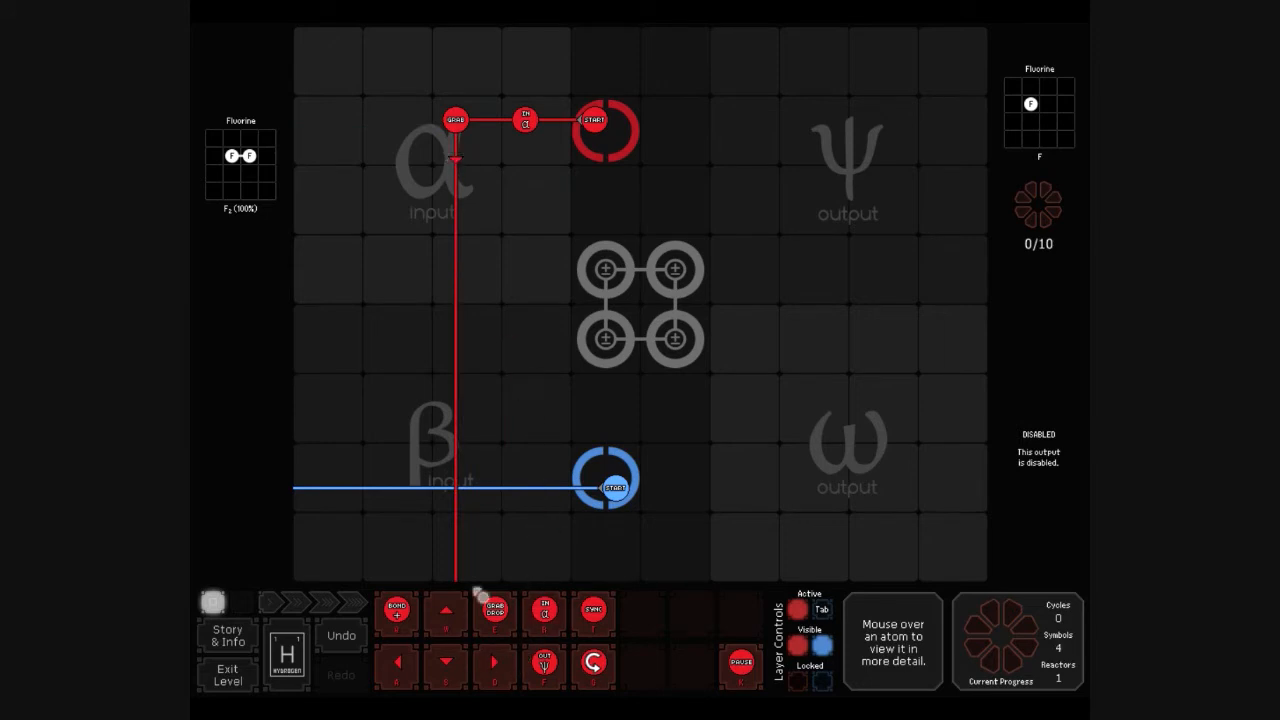
click(444, 612)
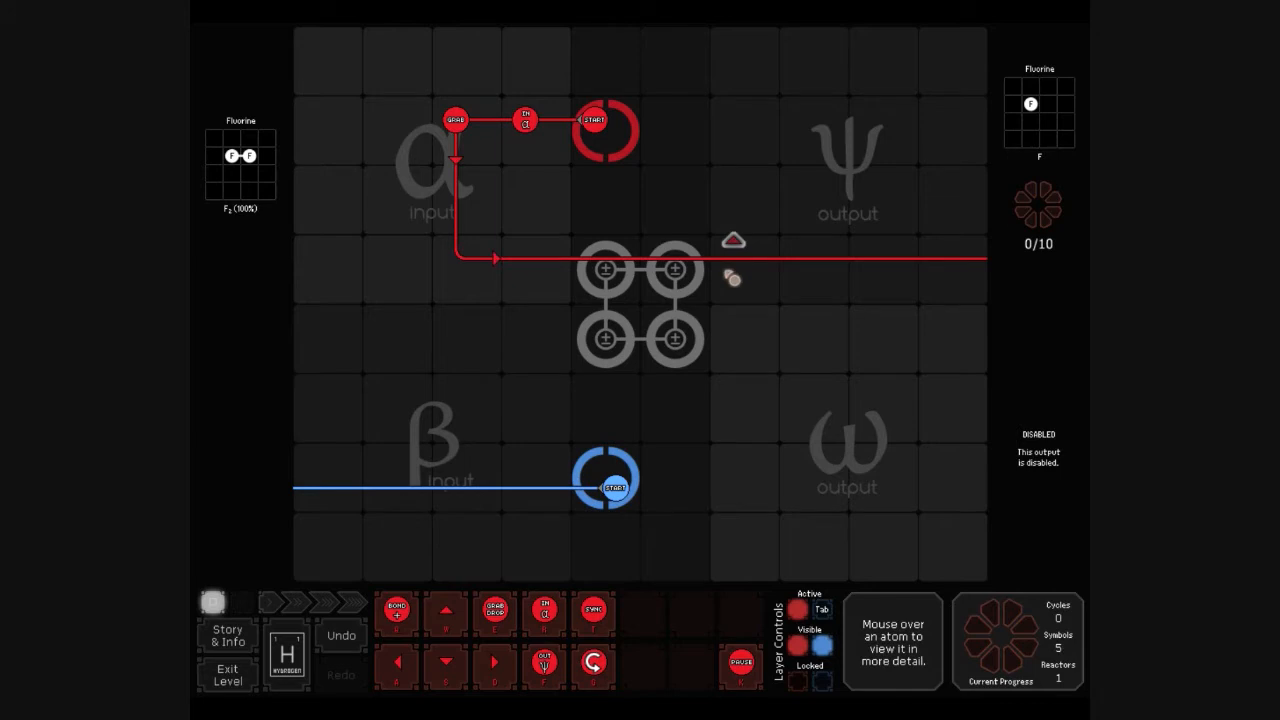
mouse_move(692, 272)
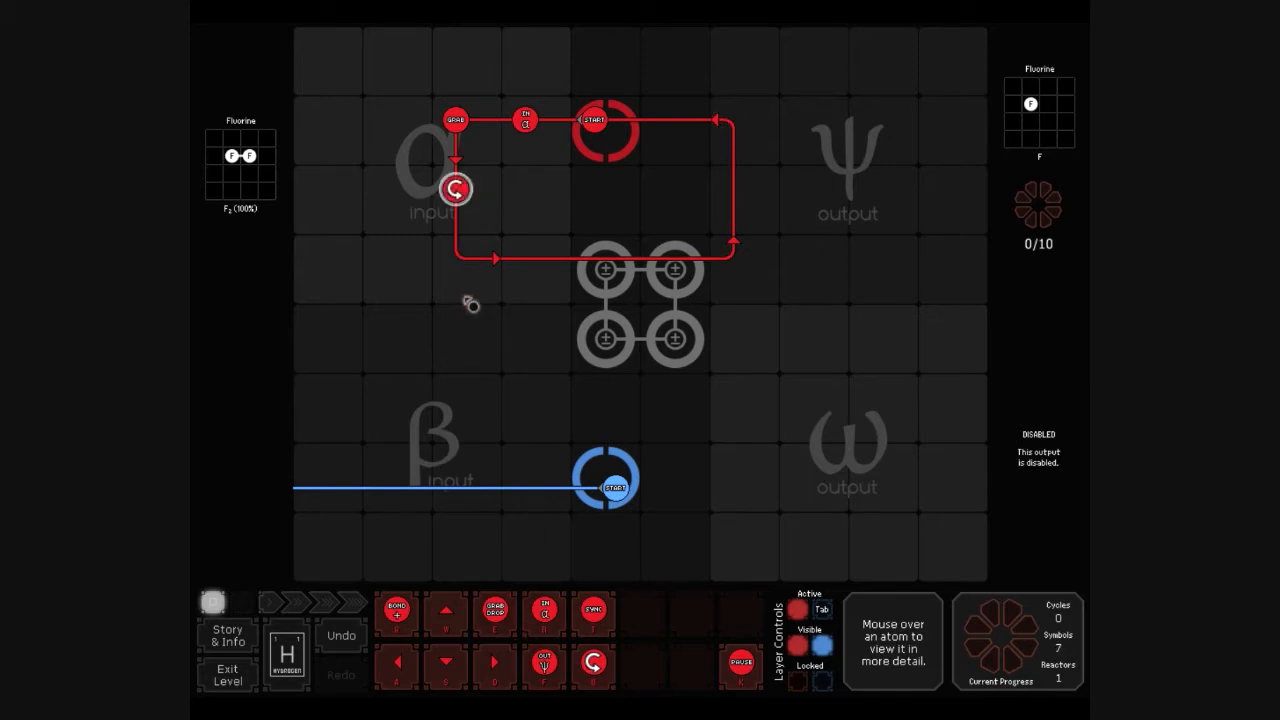
mouse_move(616, 316)
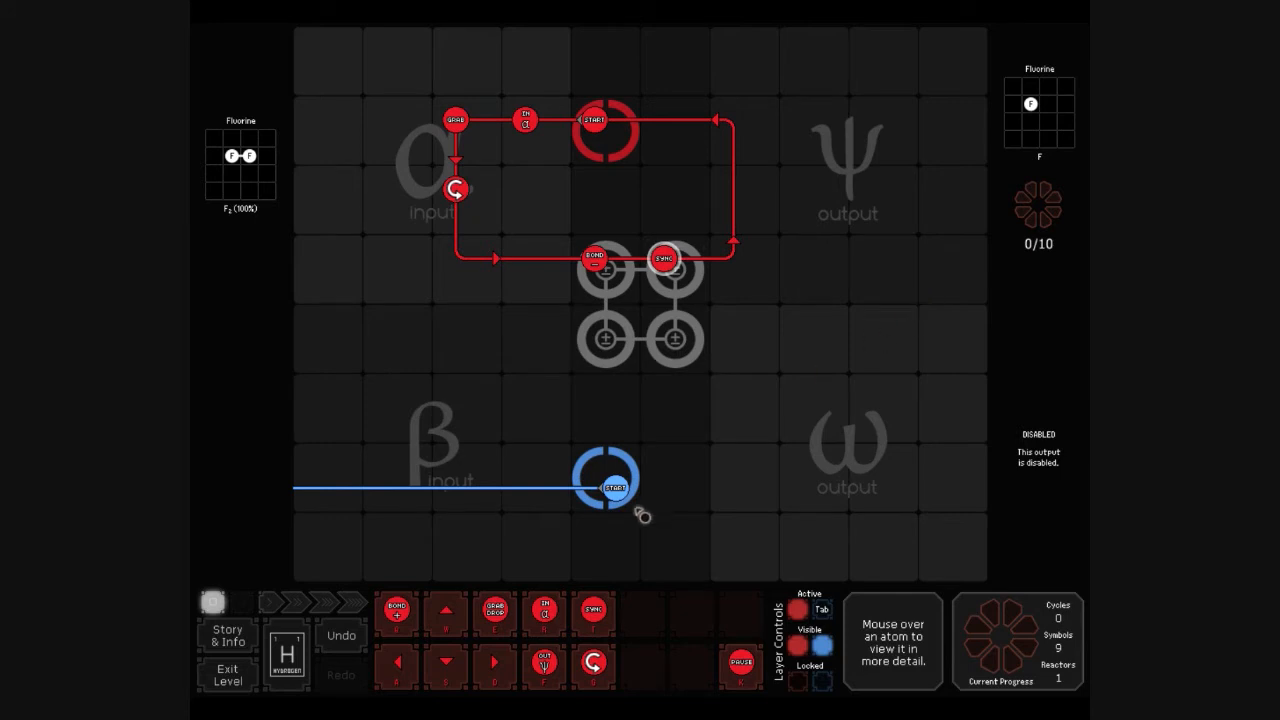
mouse_move(496, 610)
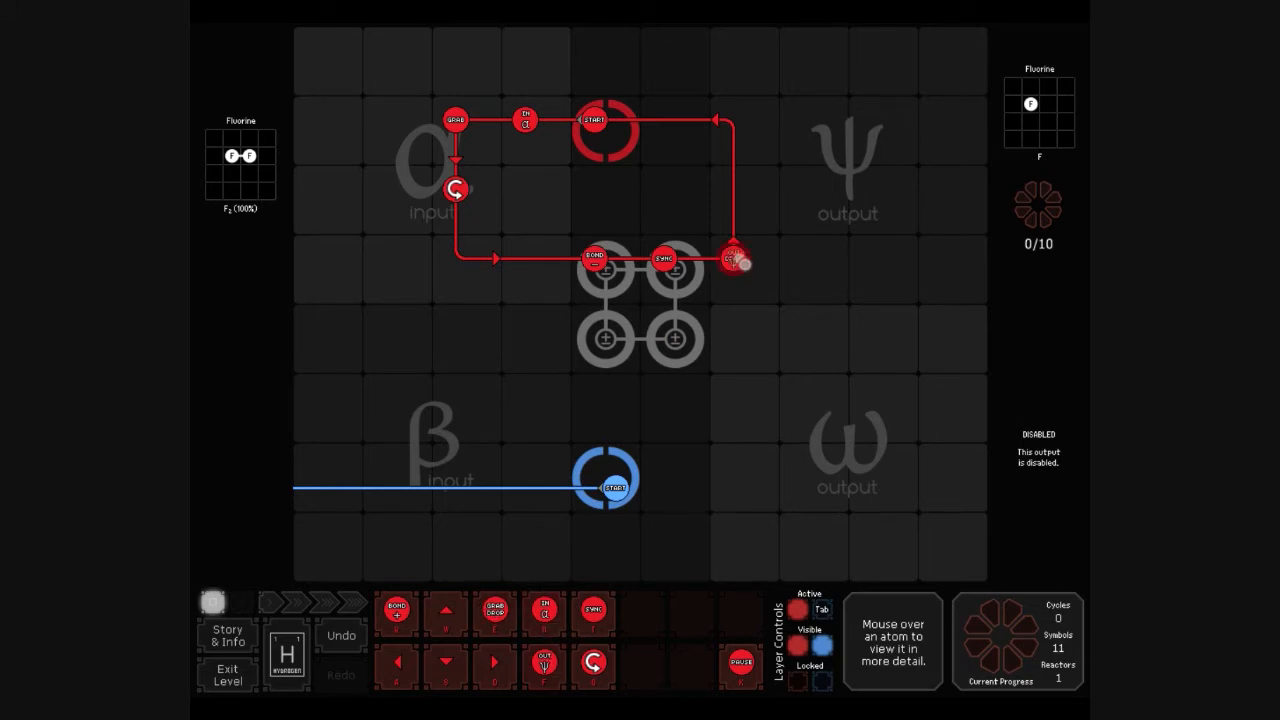
drag(732, 258, 732, 190)
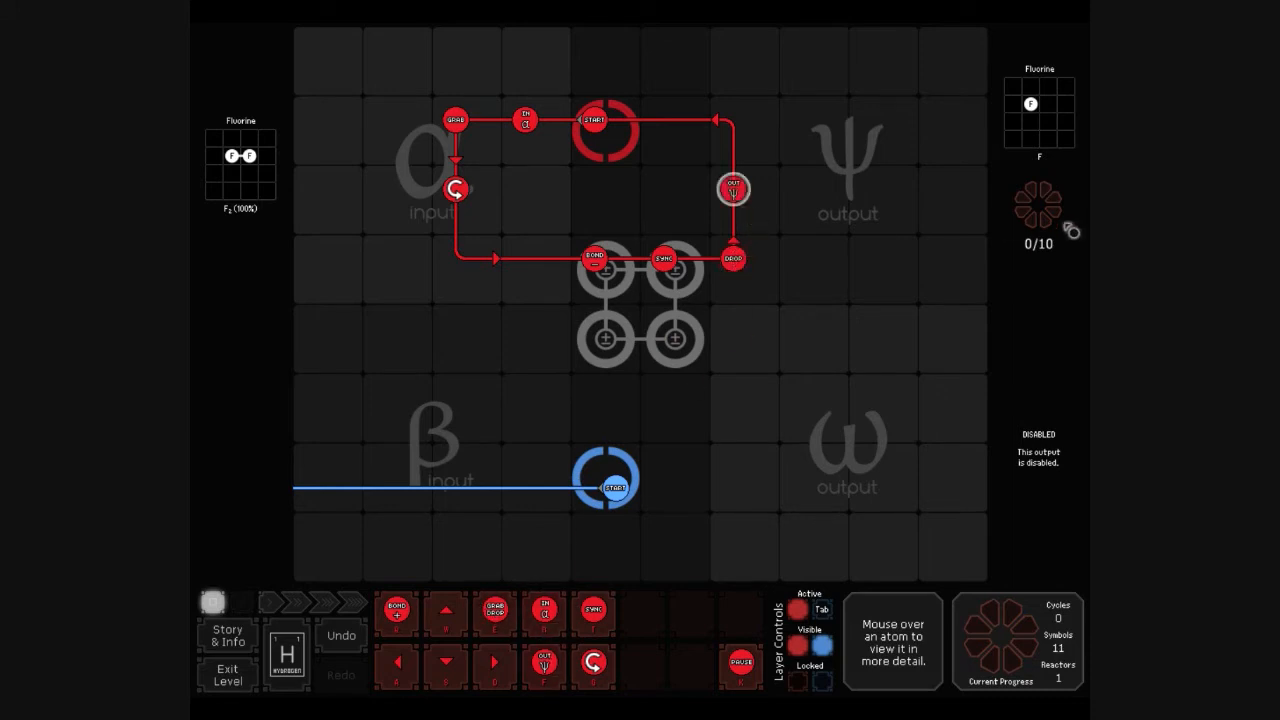
mouse_move(888, 256)
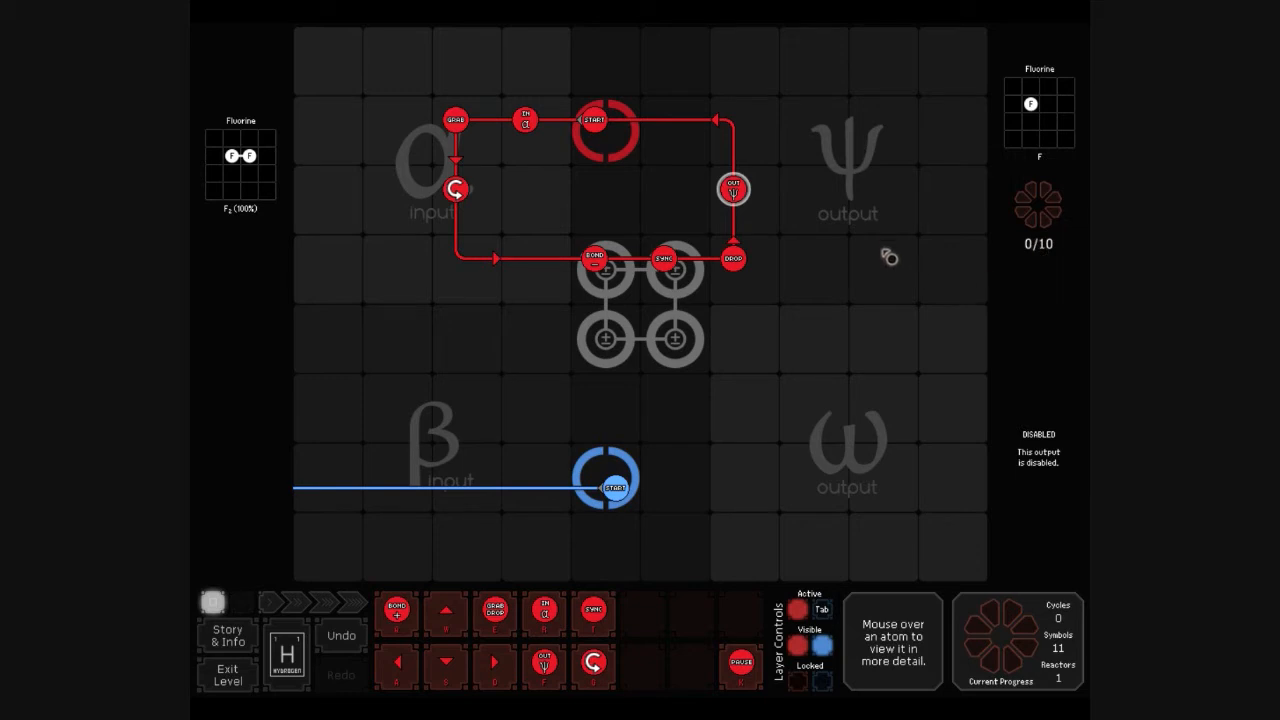
mouse_move(604, 542)
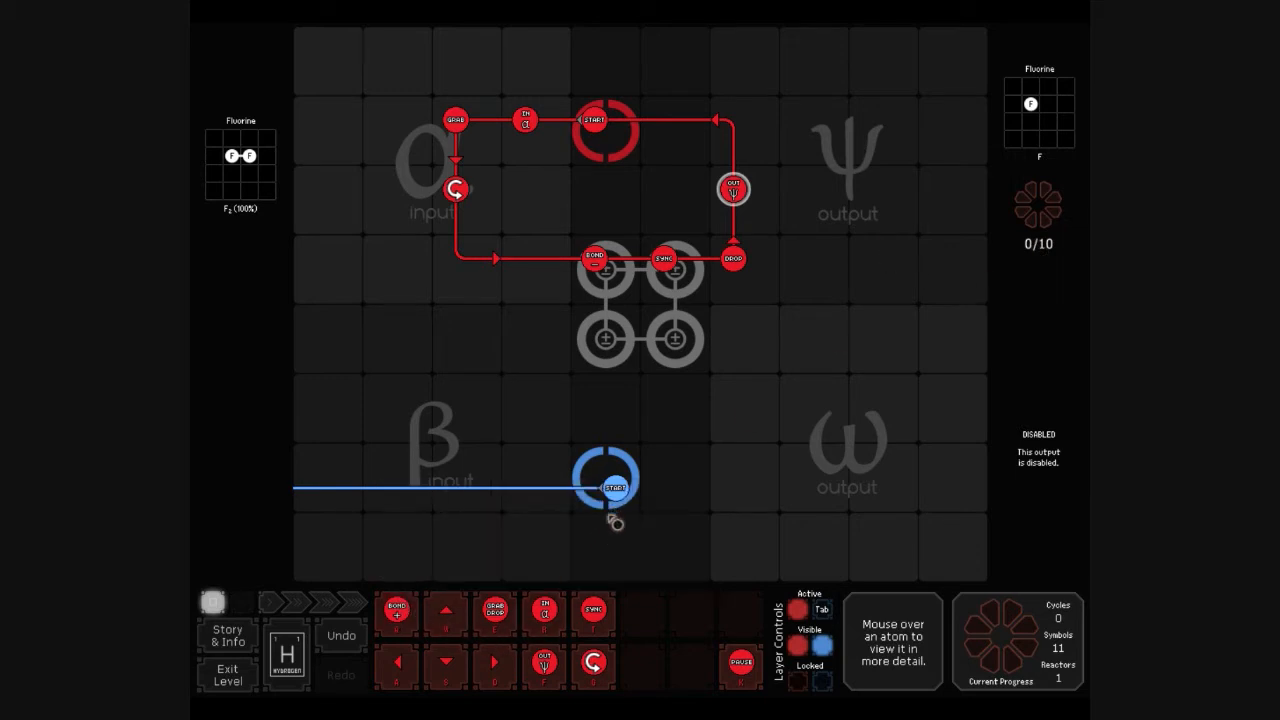
mouse_move(544, 612)
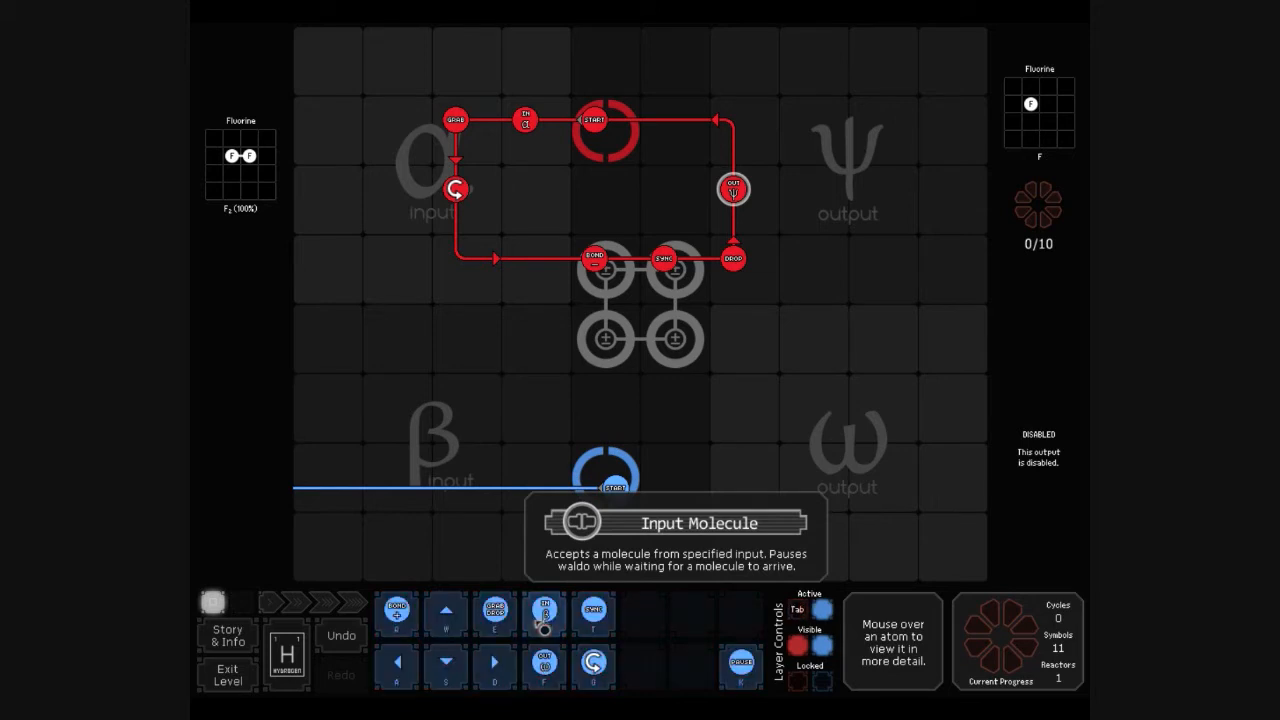
Give the blue waldo an Input Molecule command and redirect arrows forming its loop past the bonders
click(544, 348)
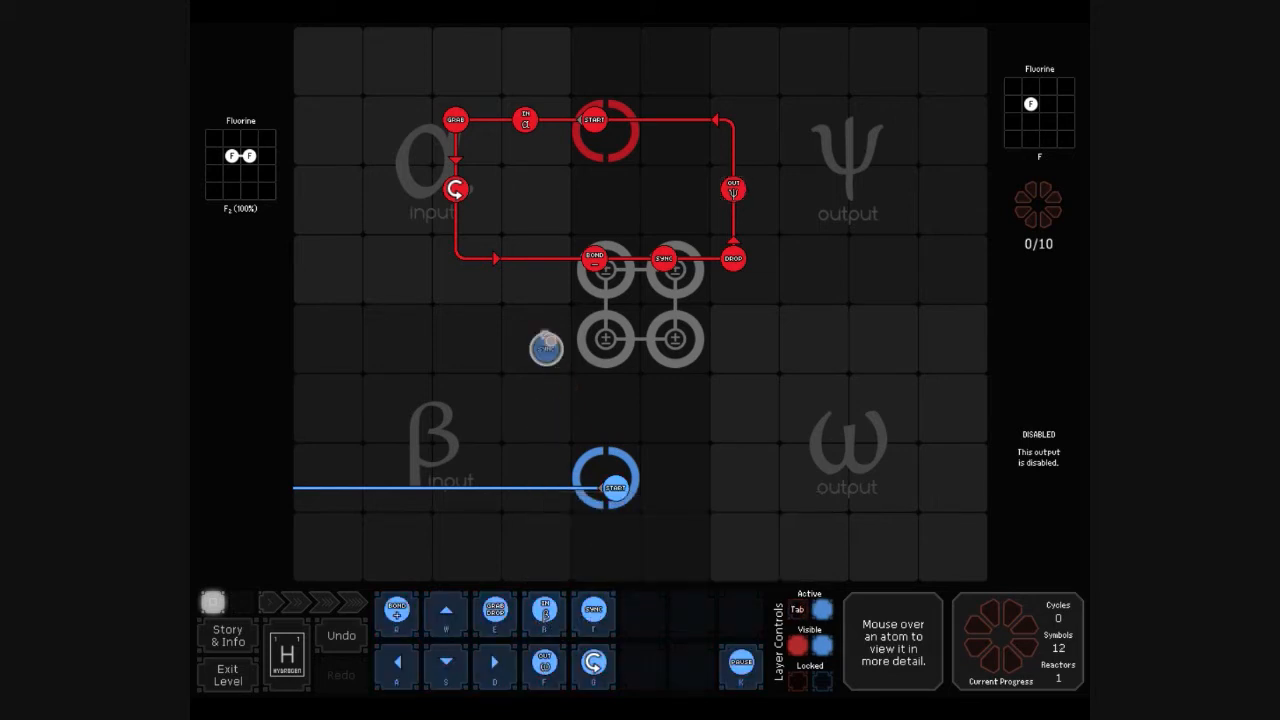
drag(544, 348, 544, 418)
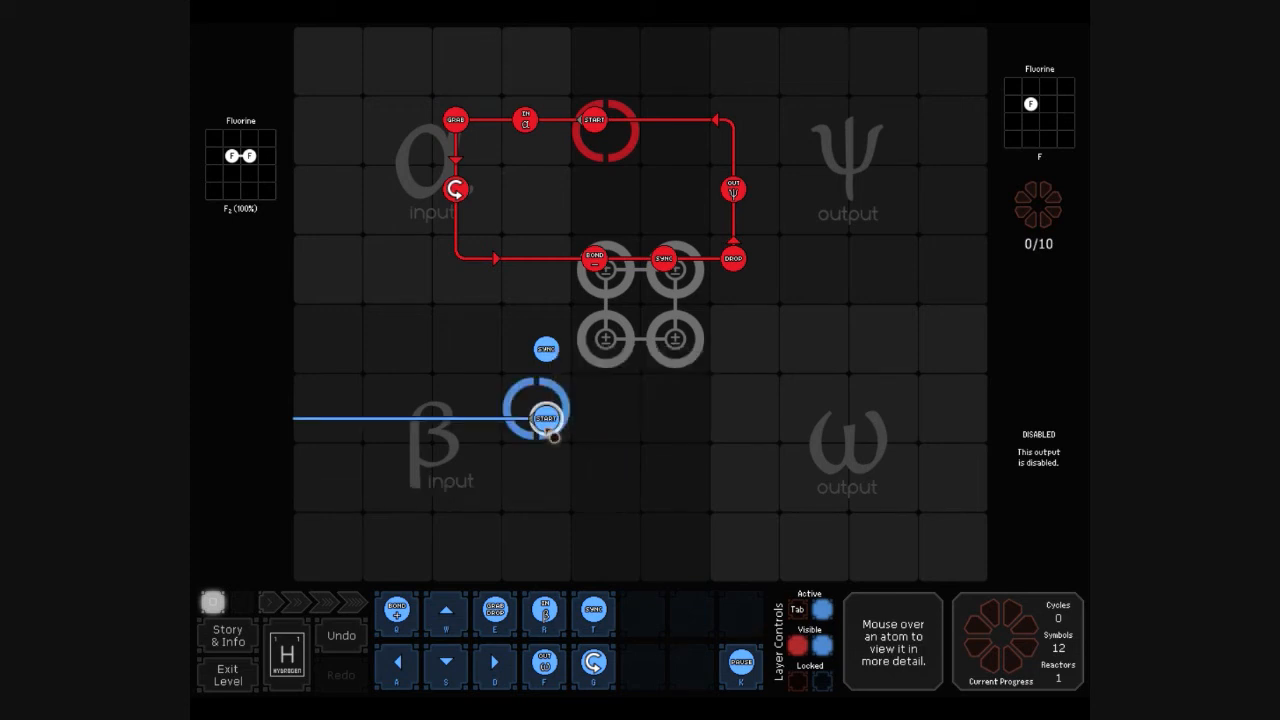
click(544, 418)
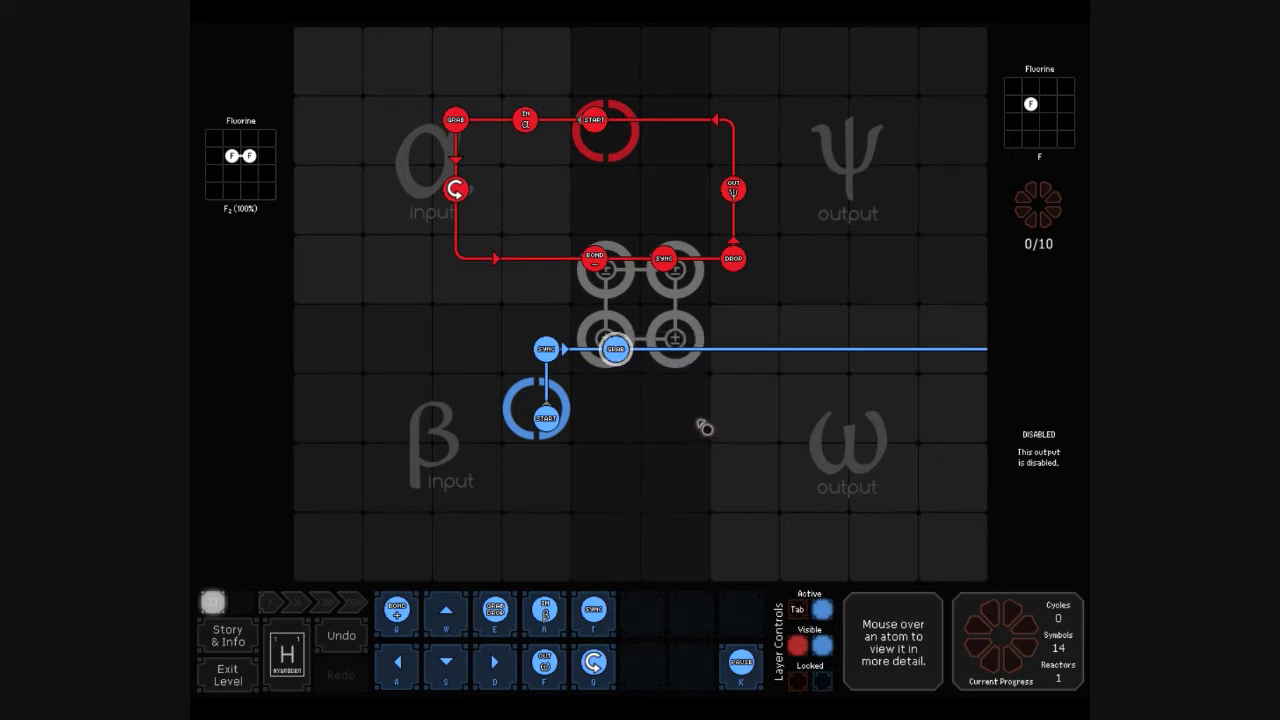
mouse_move(596, 550)
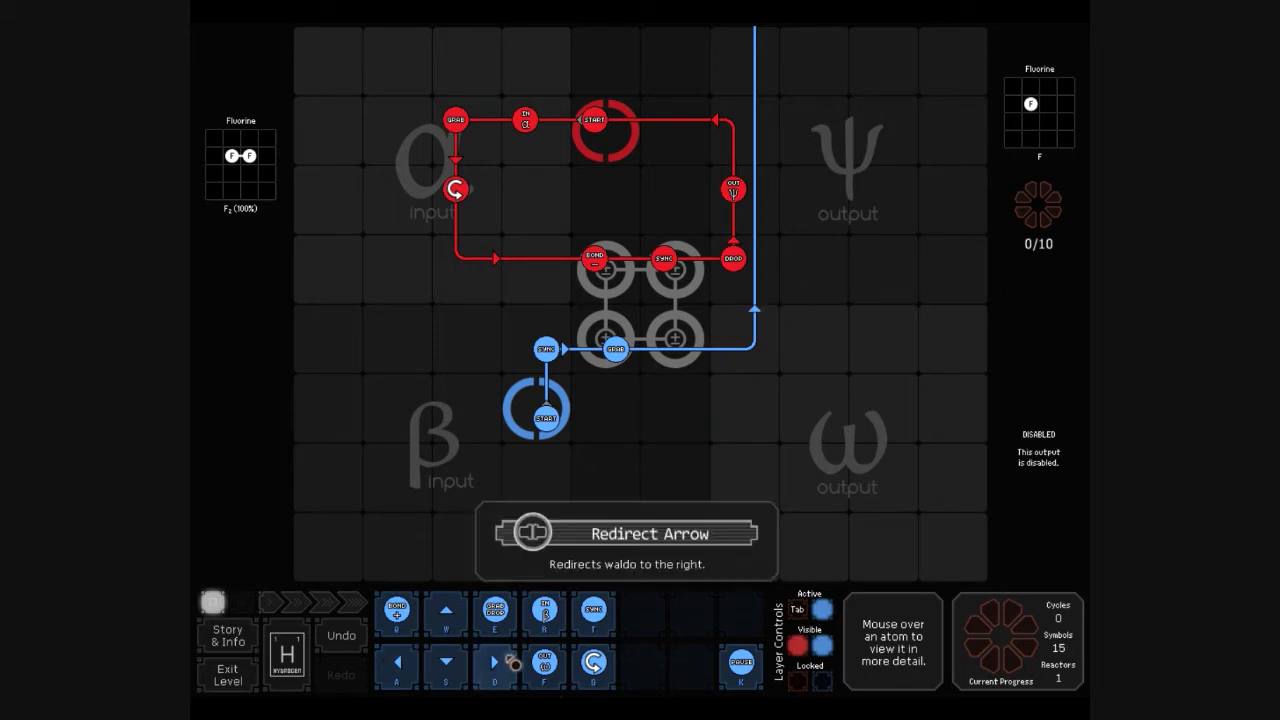
click(756, 280)
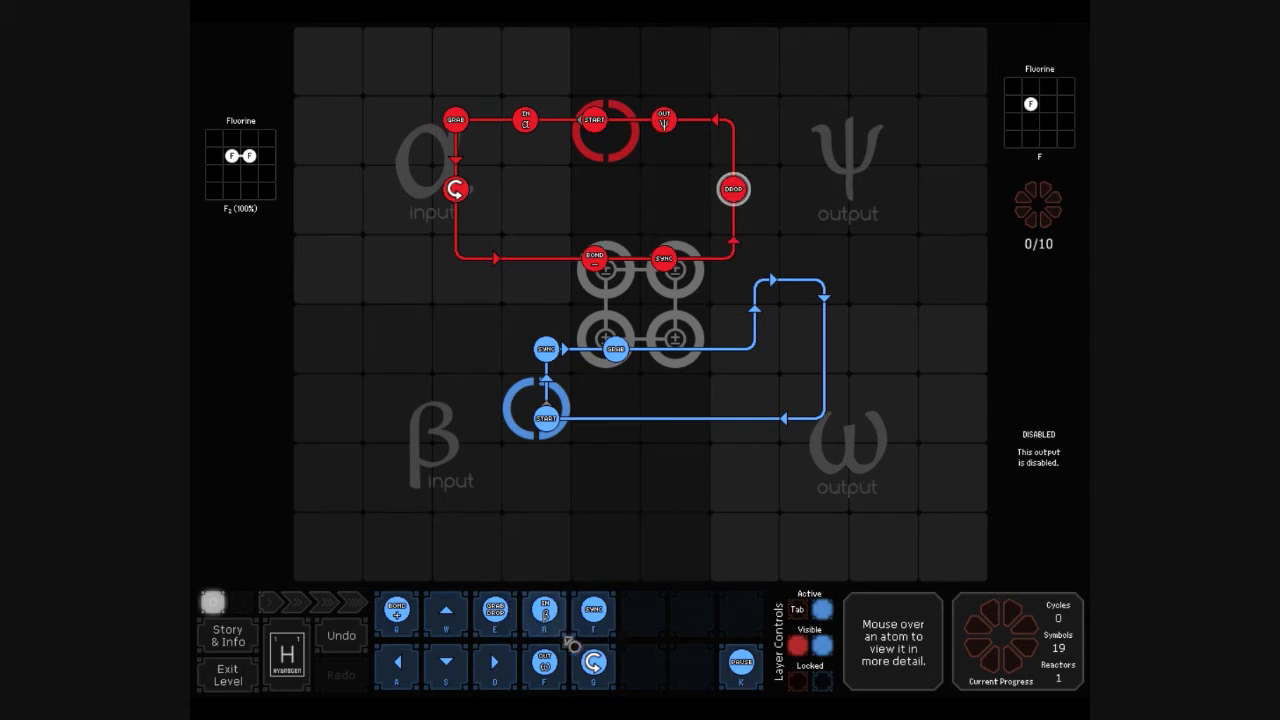
Add another symbol on the upper blue path, then run a brief test and reset
right_click(616, 350)
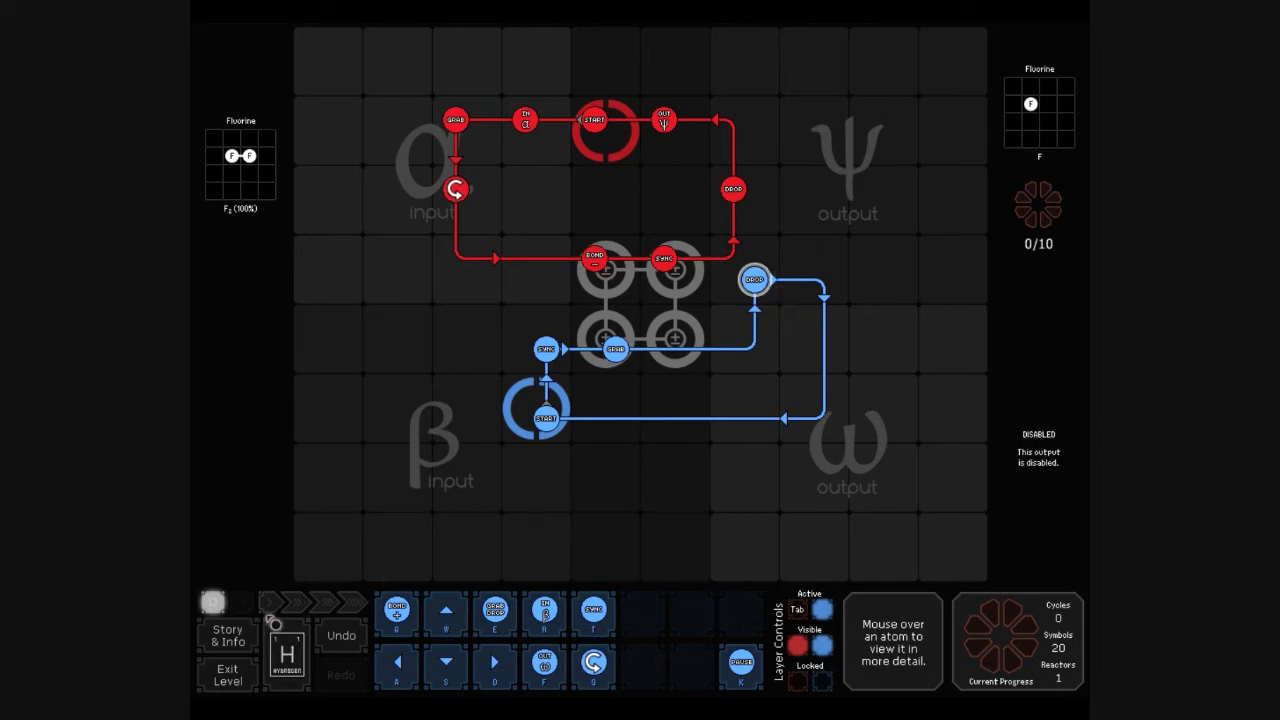
click(240, 600)
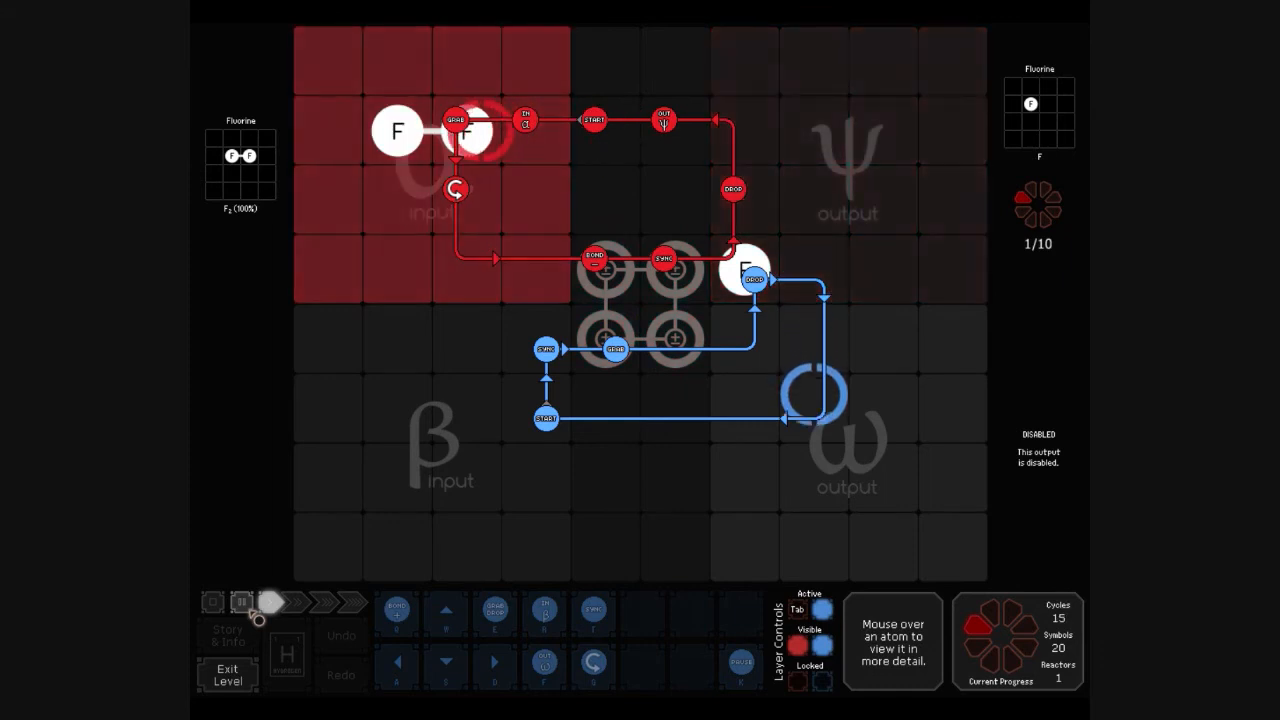
click(212, 600)
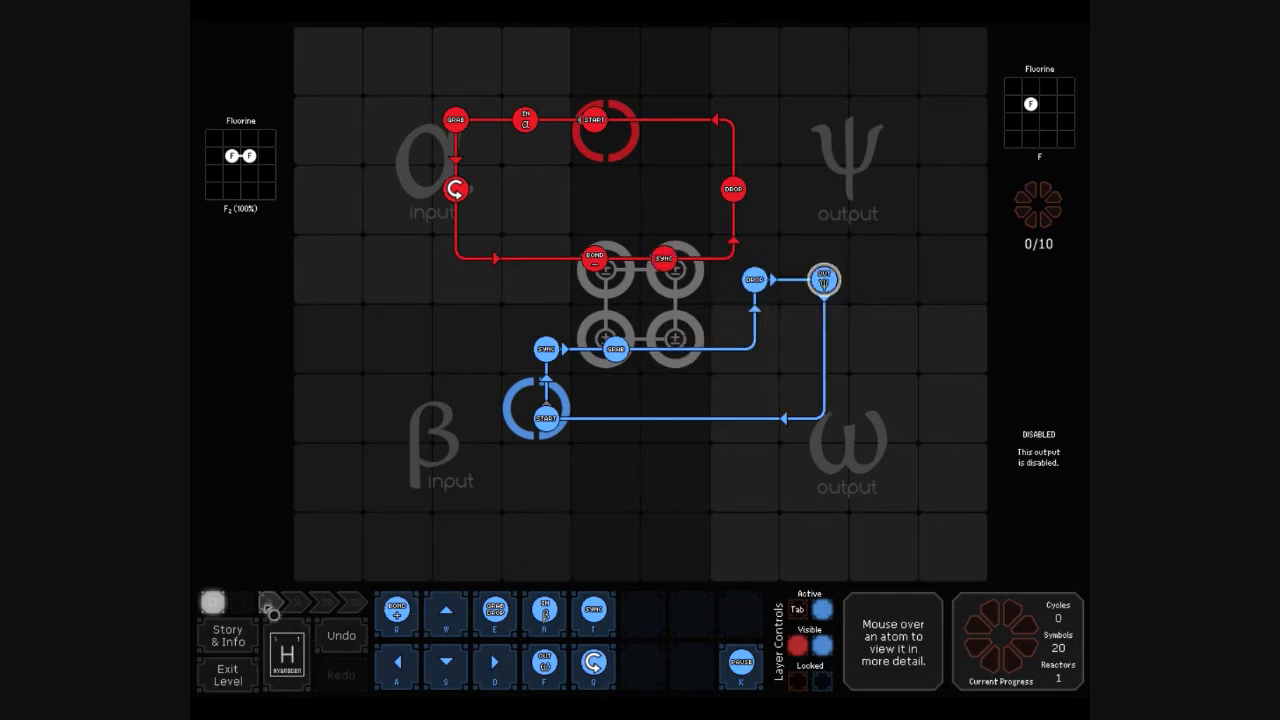
Run the reactor until 6 of 10 fluorine outputs are delivered
click(270, 600)
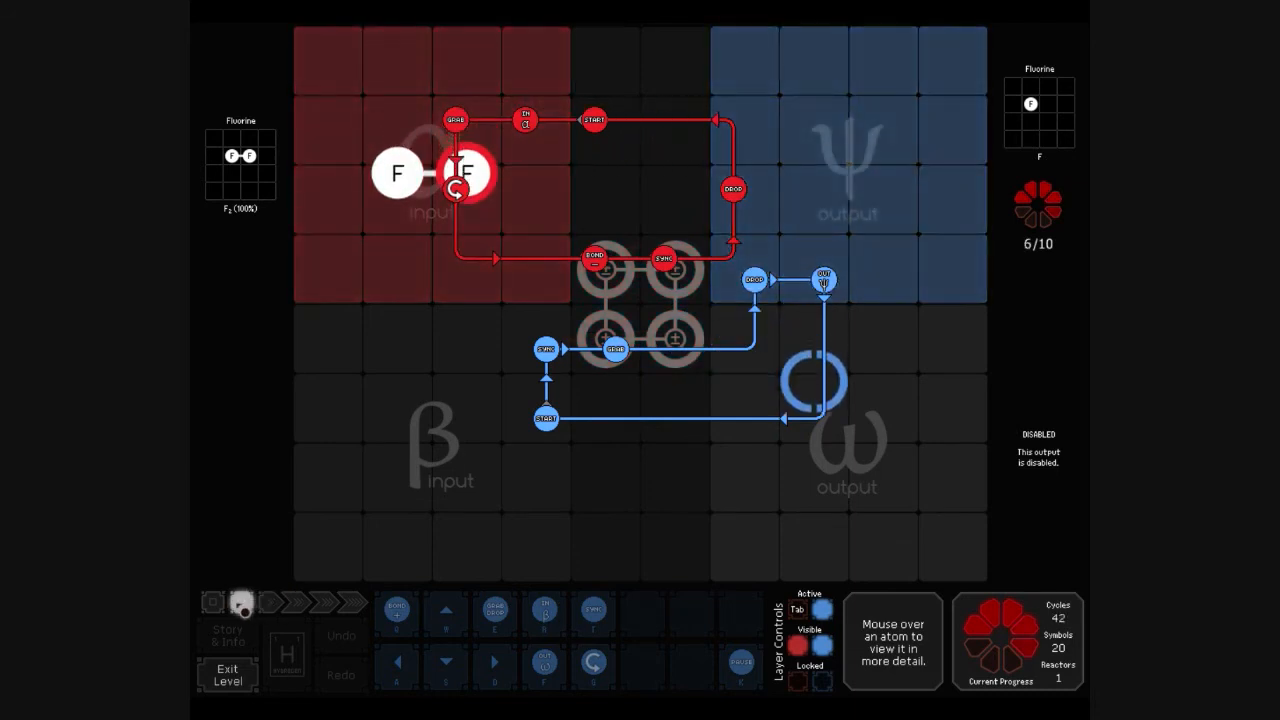
click(240, 600)
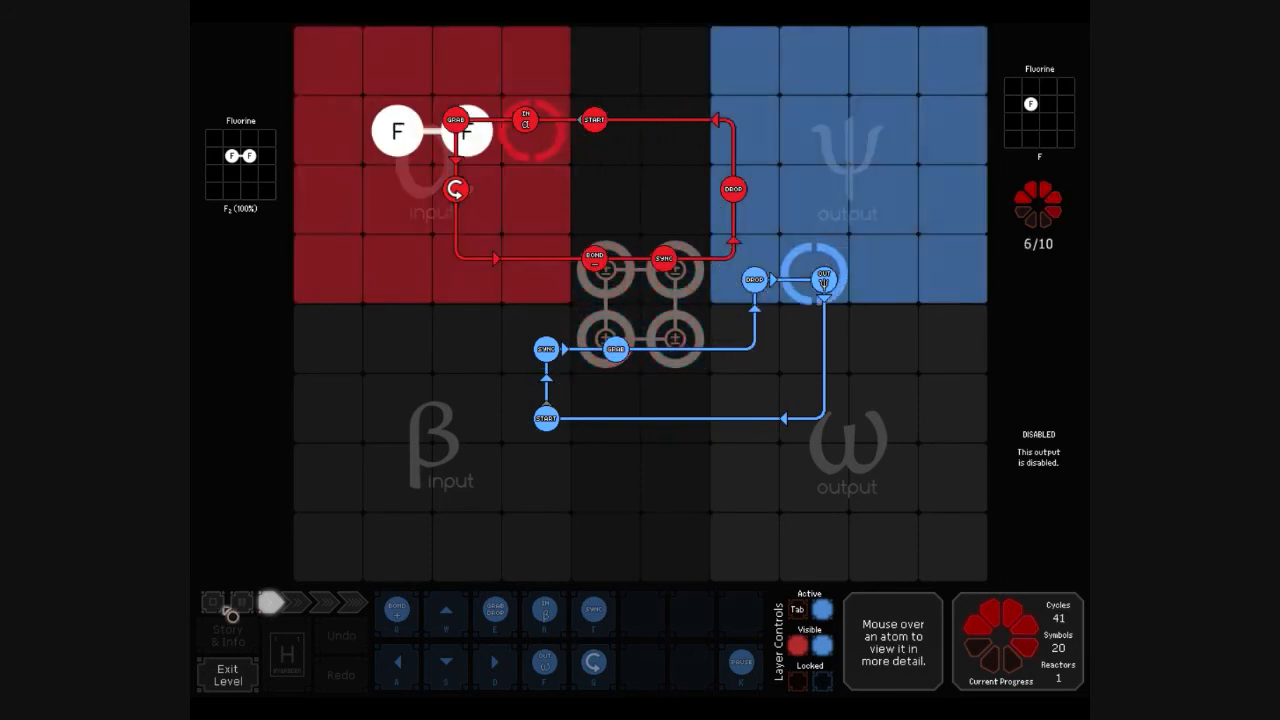
Rearrange the red and blue symbols down to 18 and run to completion in 64 cycles
right_click(544, 350)
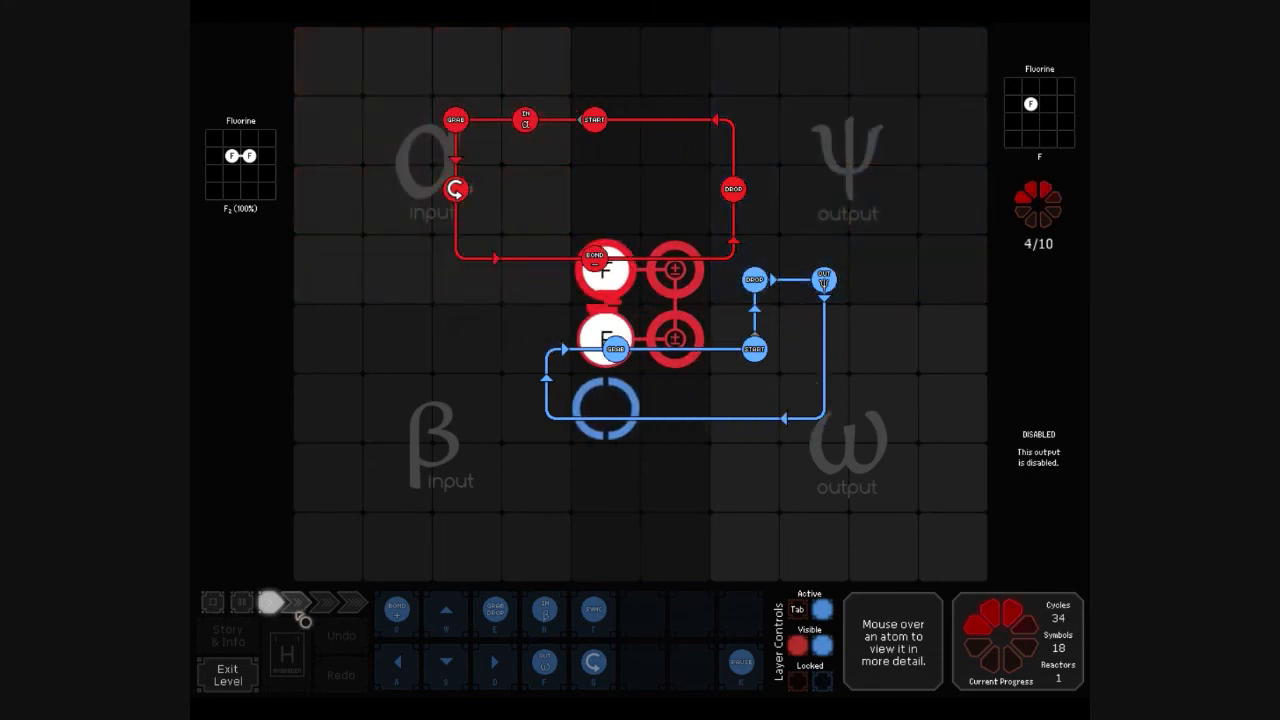
click(212, 602)
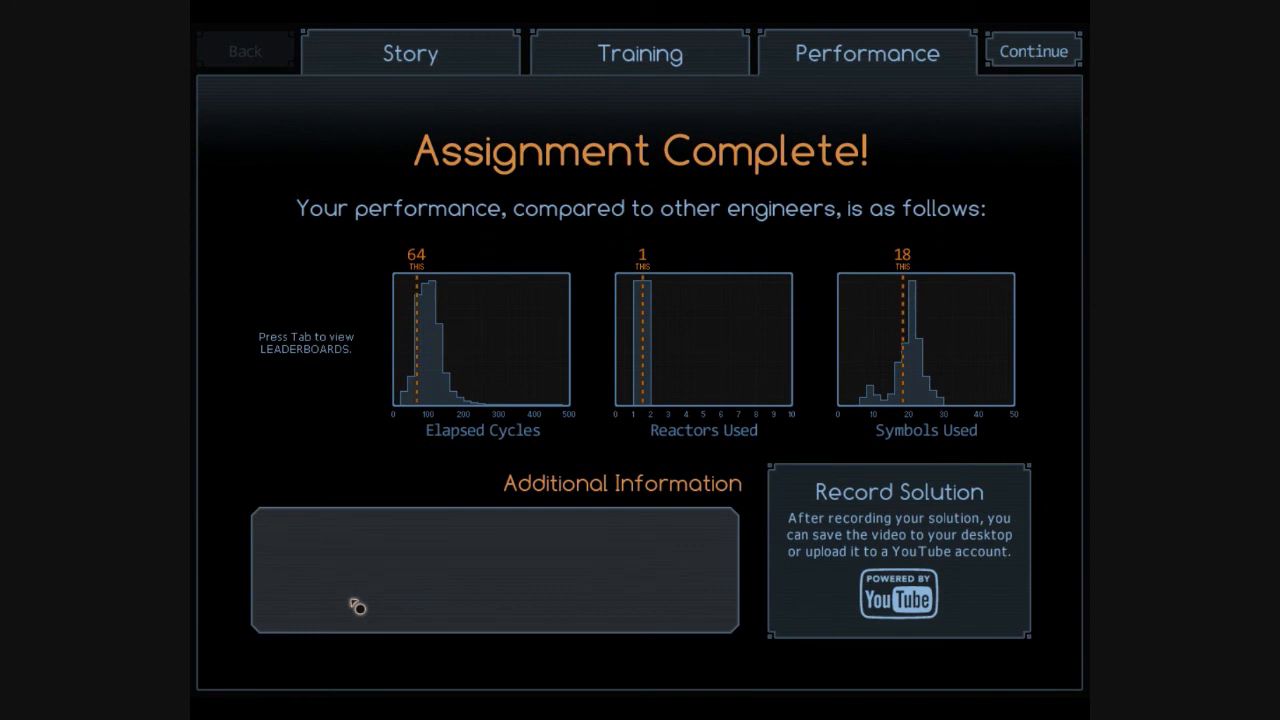
mouse_move(918, 418)
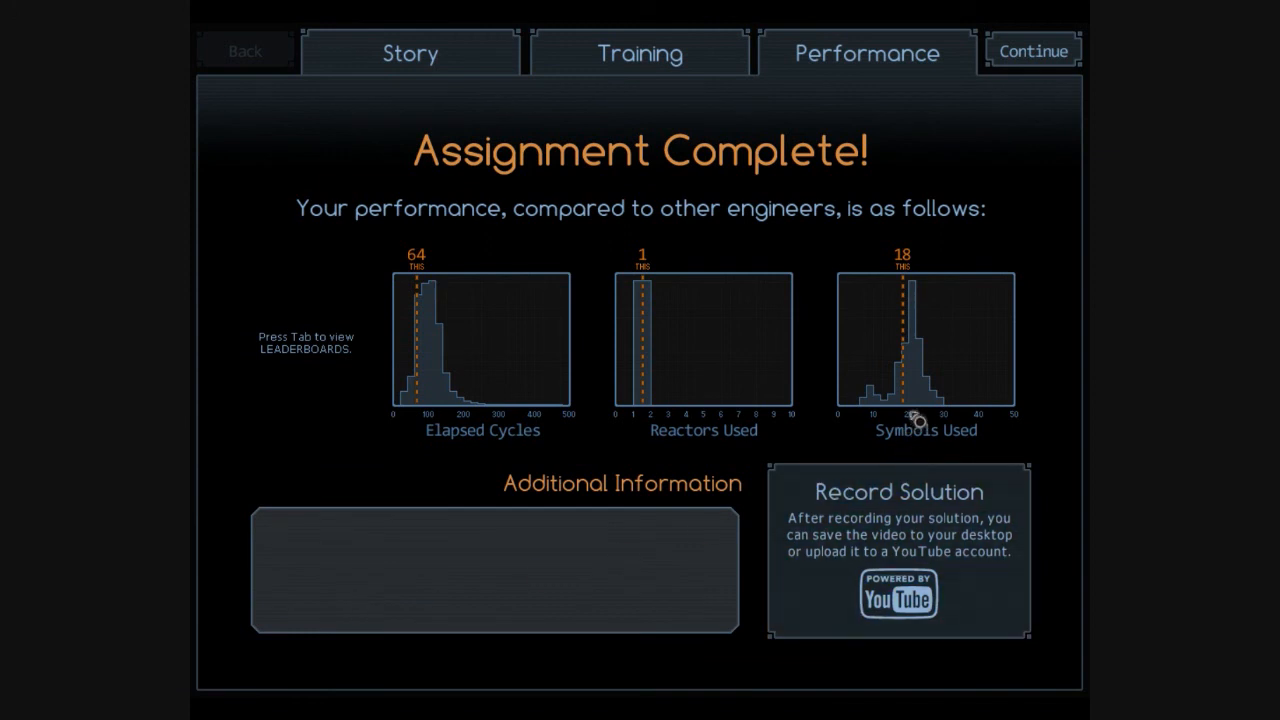
mouse_move(404, 384)
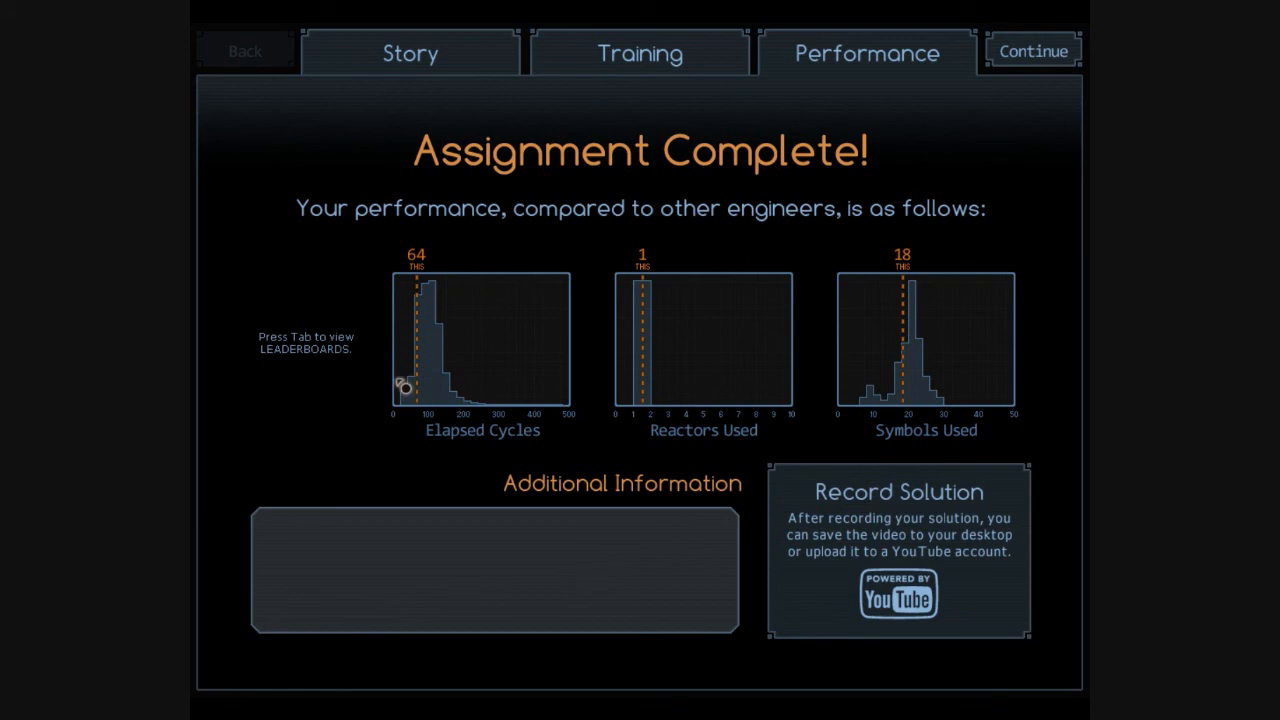
mouse_move(584, 324)
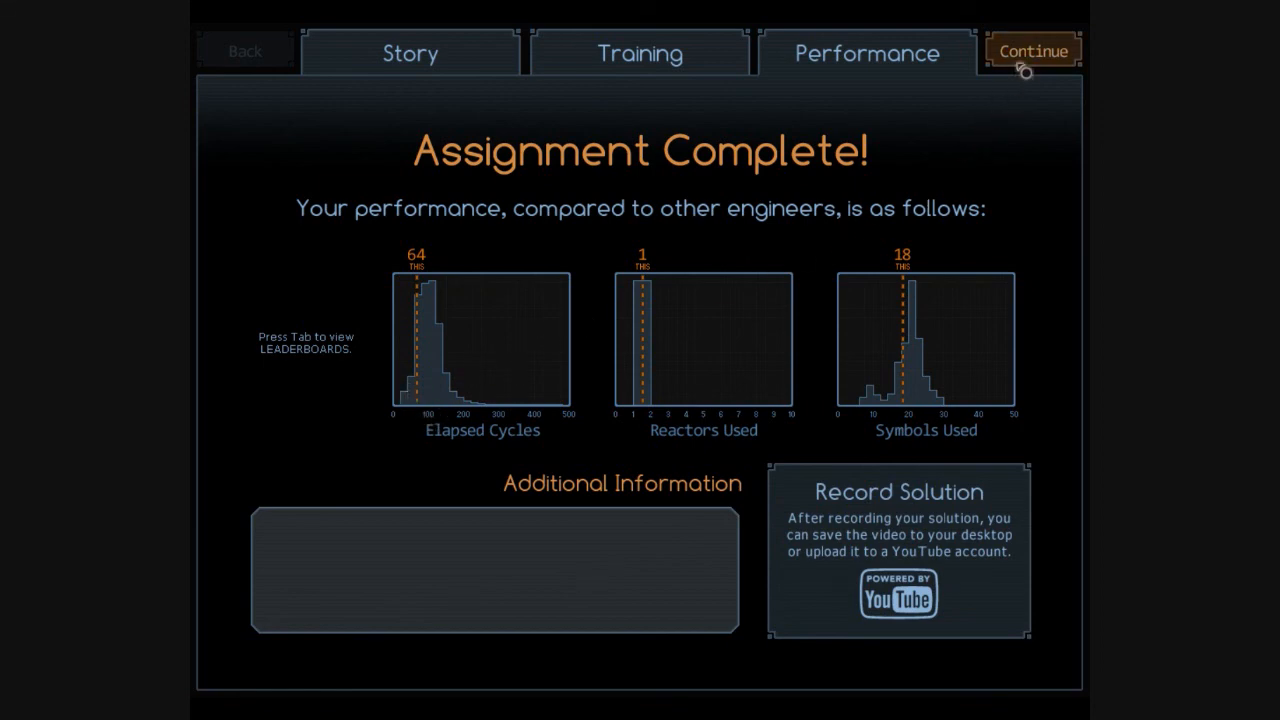
Continue past the results to the Sernimir IV map with Double Bonds next
click(1032, 50)
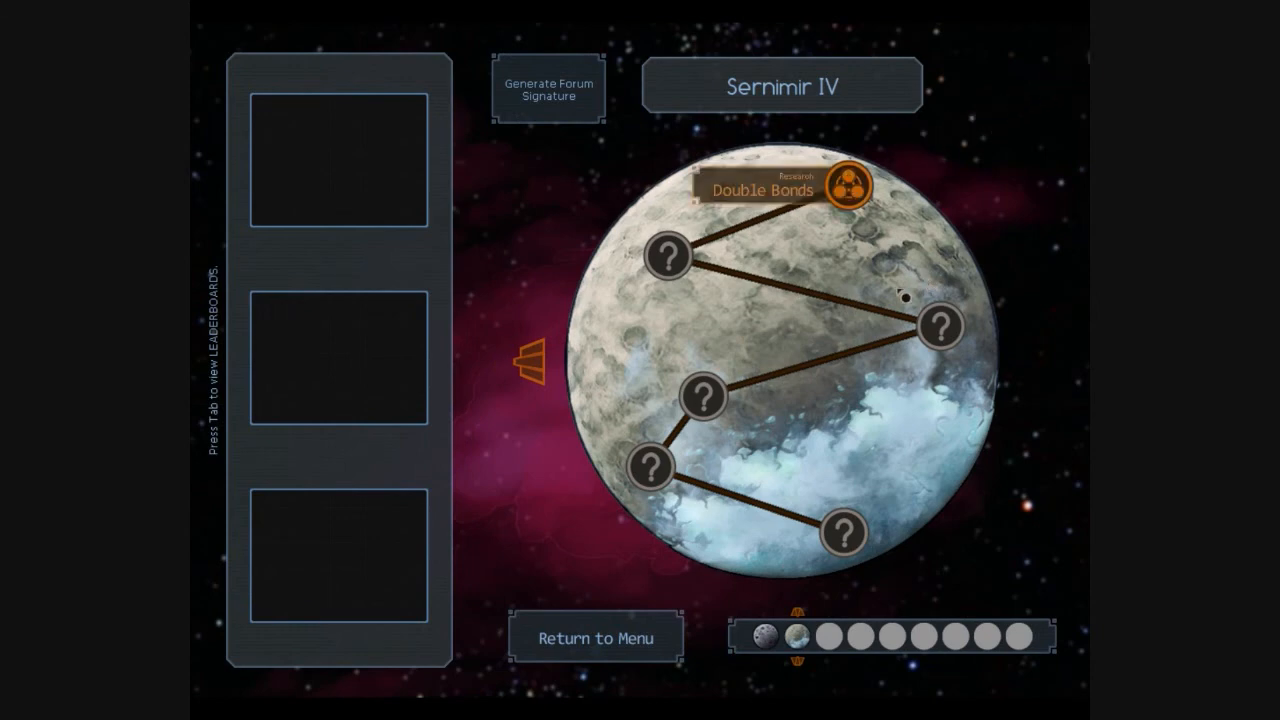
mouse_move(856, 256)
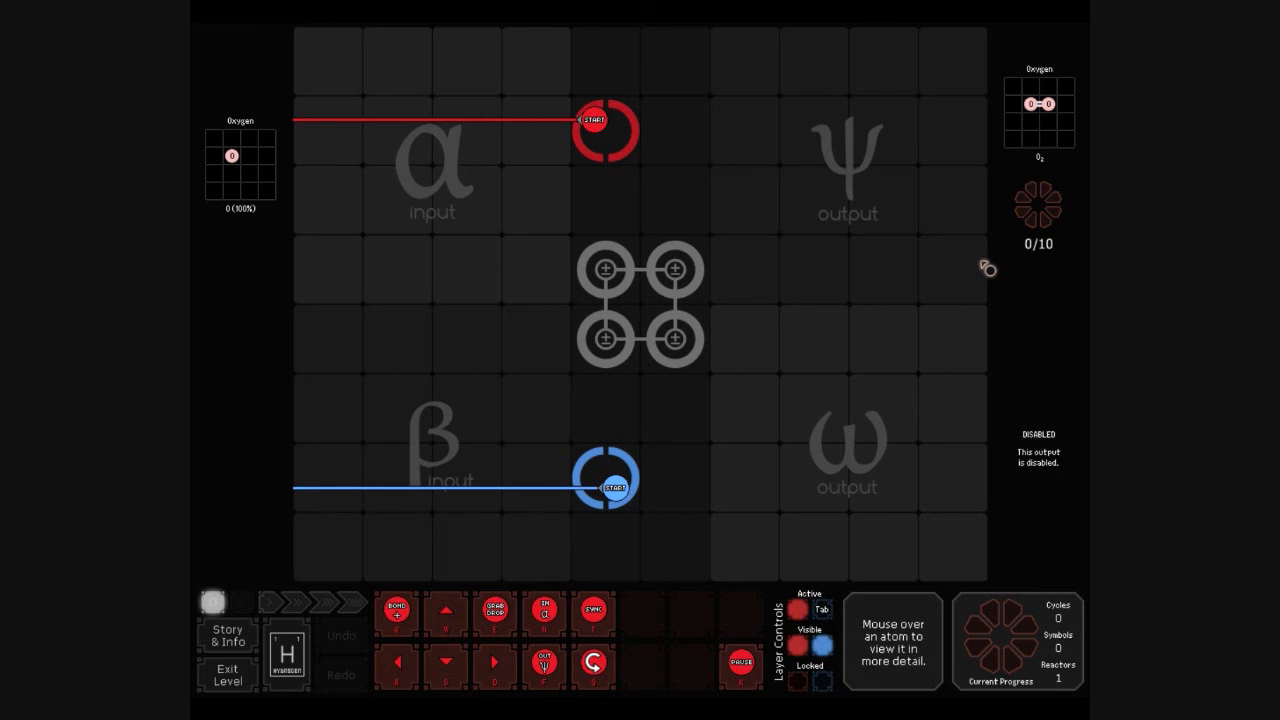
mouse_move(580, 462)
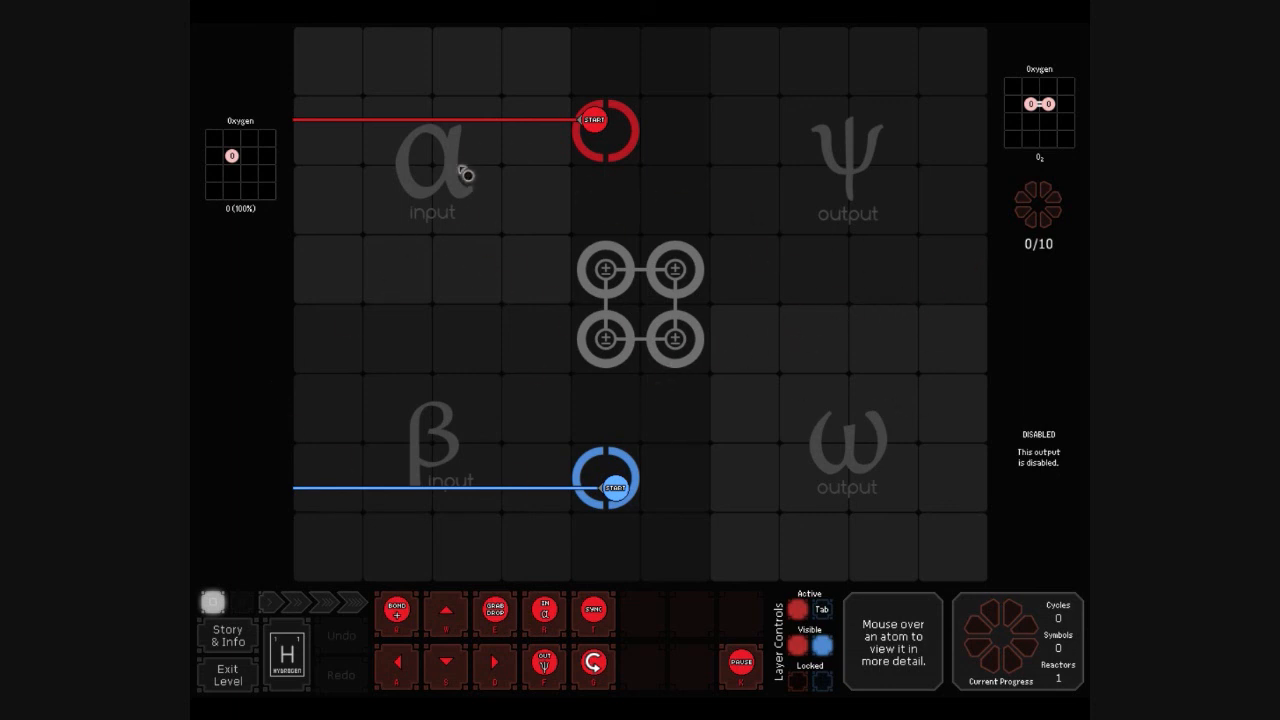
mouse_move(876, 238)
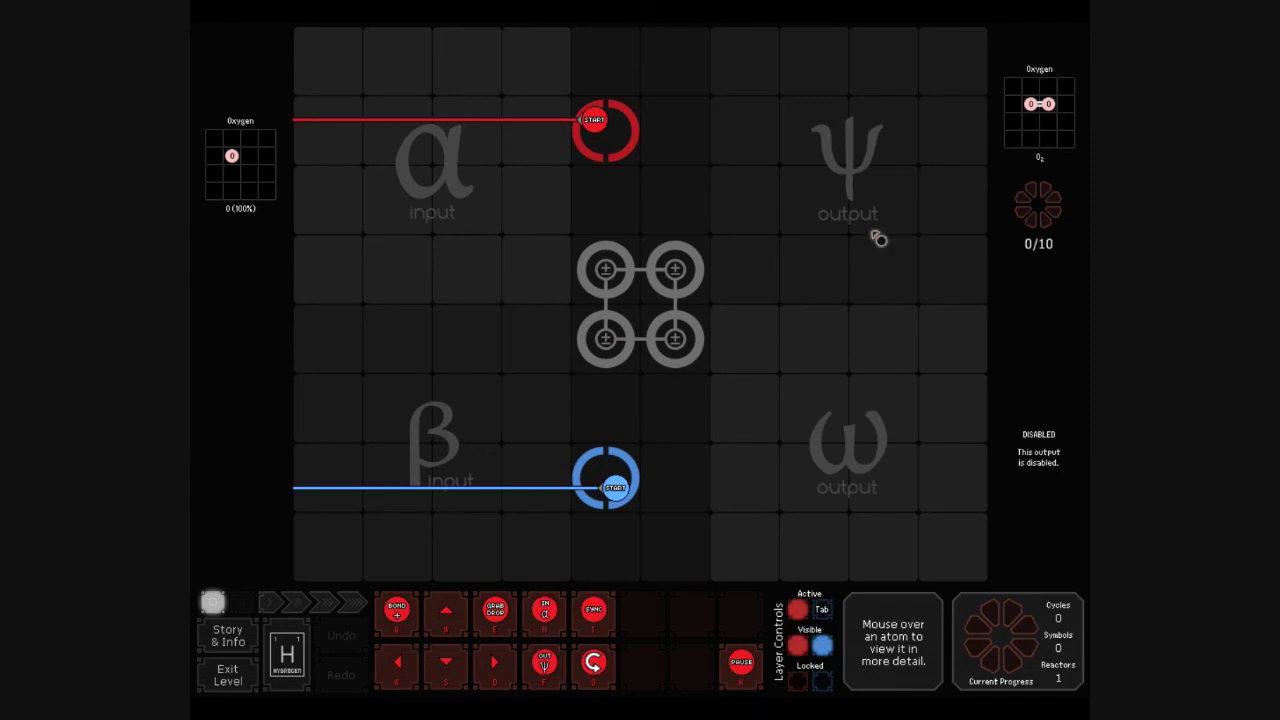